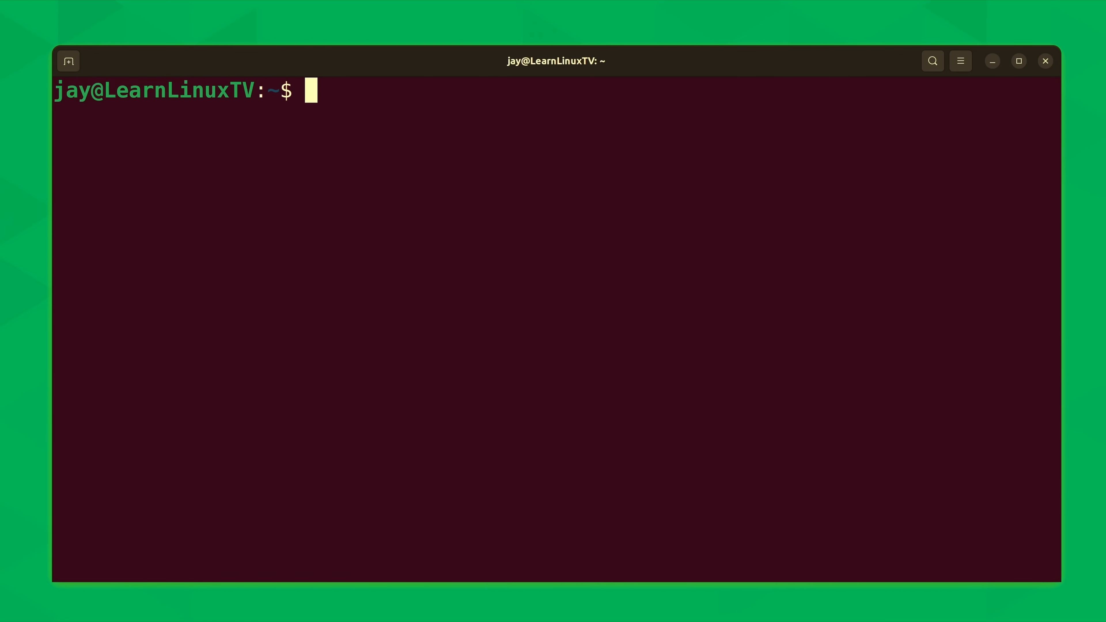
# Step: Enter the command man ls to view the ls manual page
pyautogui.write('man')
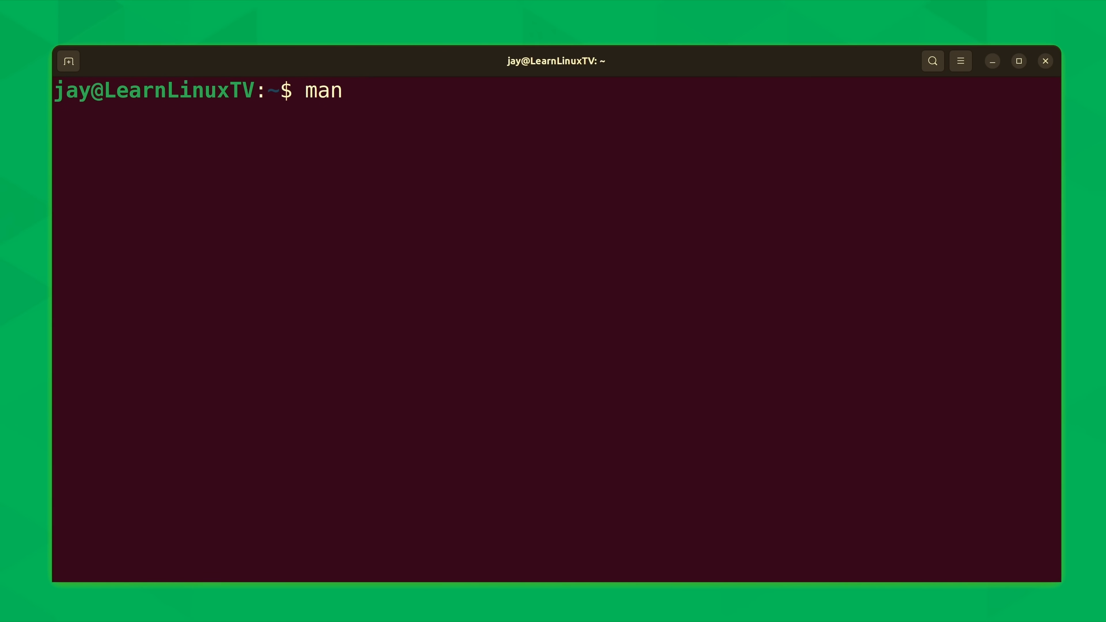
pyautogui.write('" "')
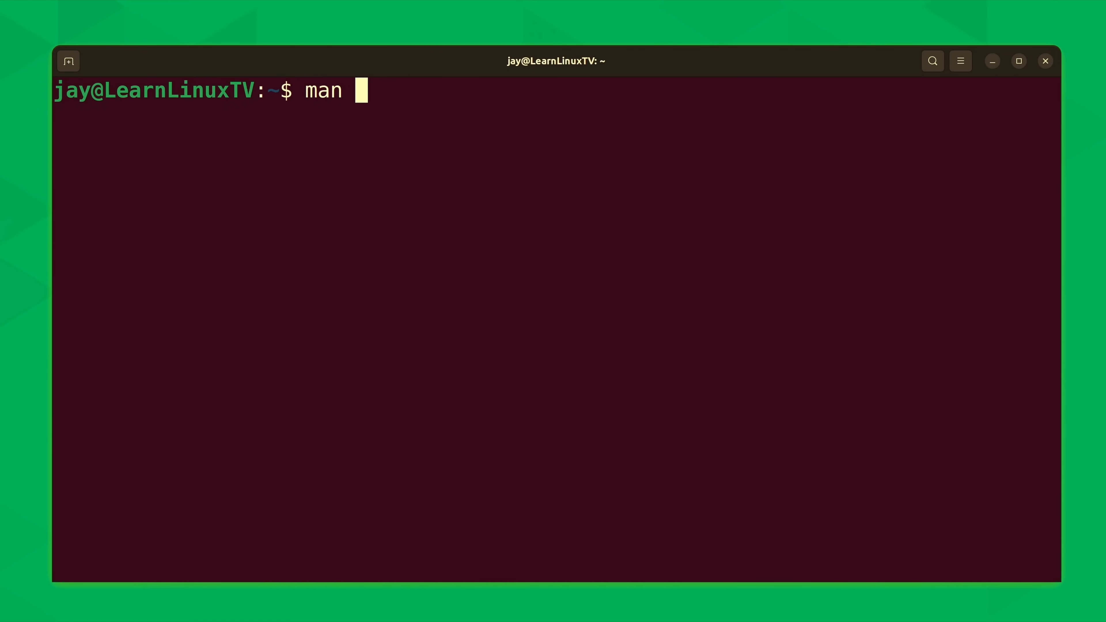
pyautogui.write('ls')
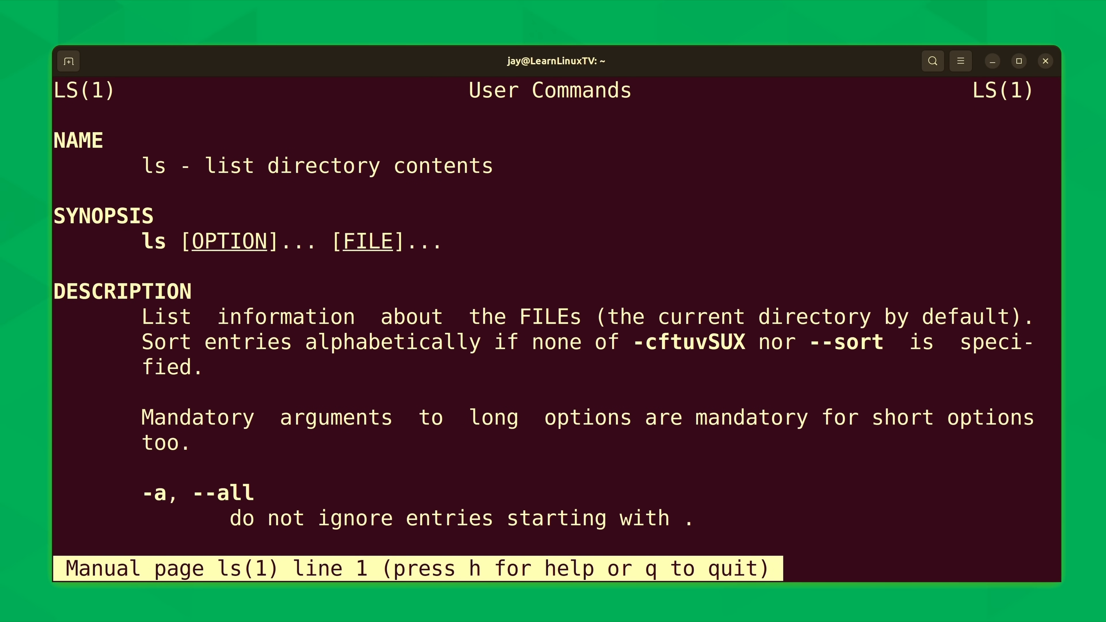
pyautogui.scroll(-3)
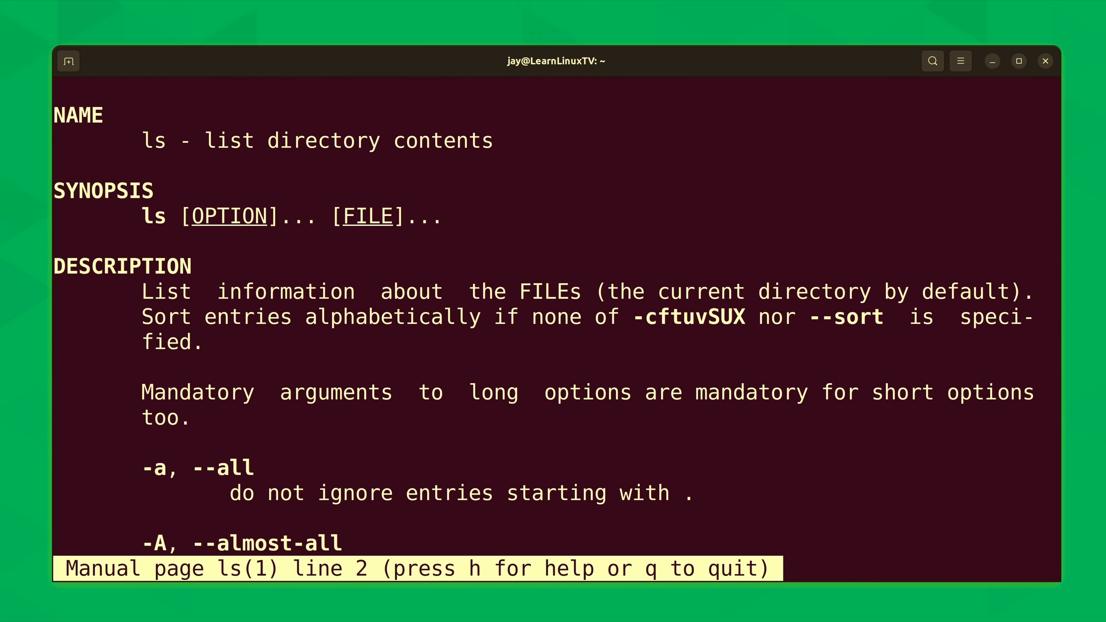
pyautogui.scroll(-3)
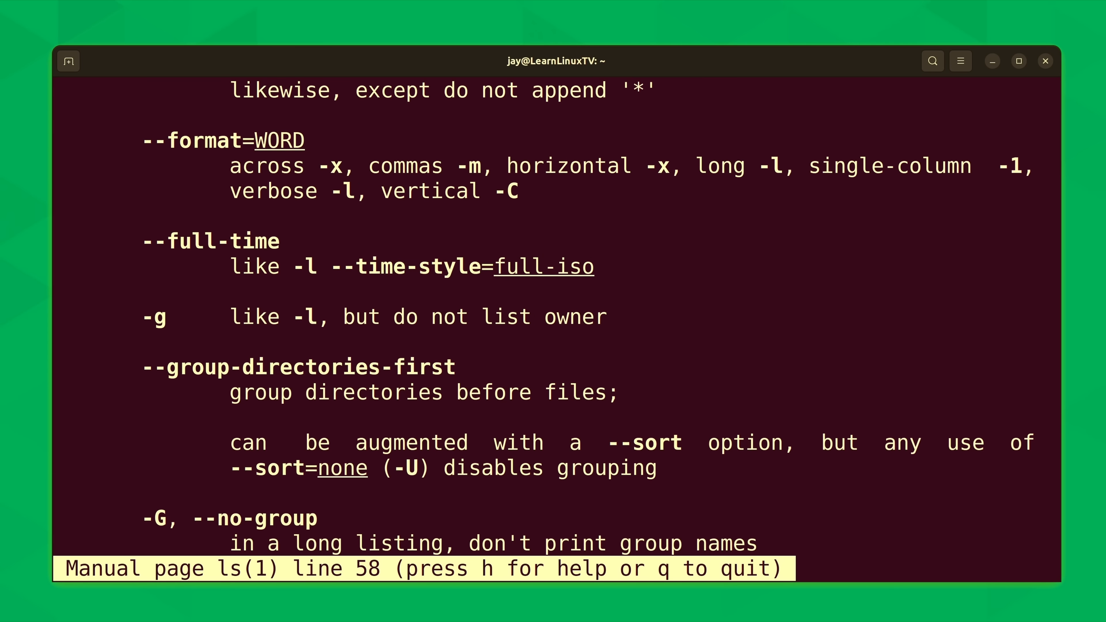
pyautogui.scroll(-3)
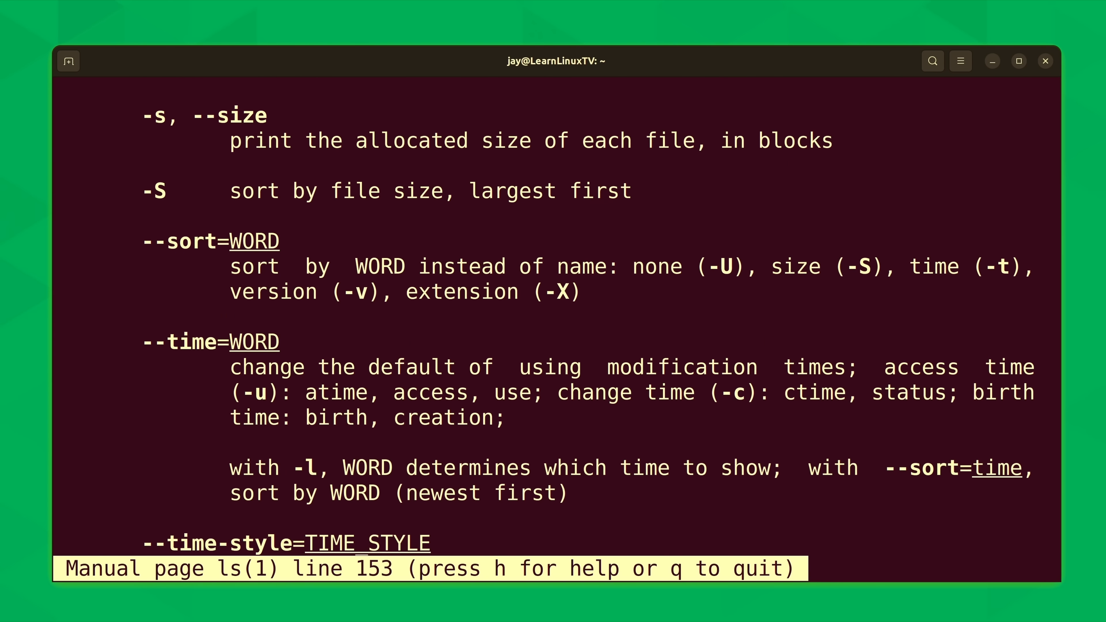
pyautogui.scroll(-3)
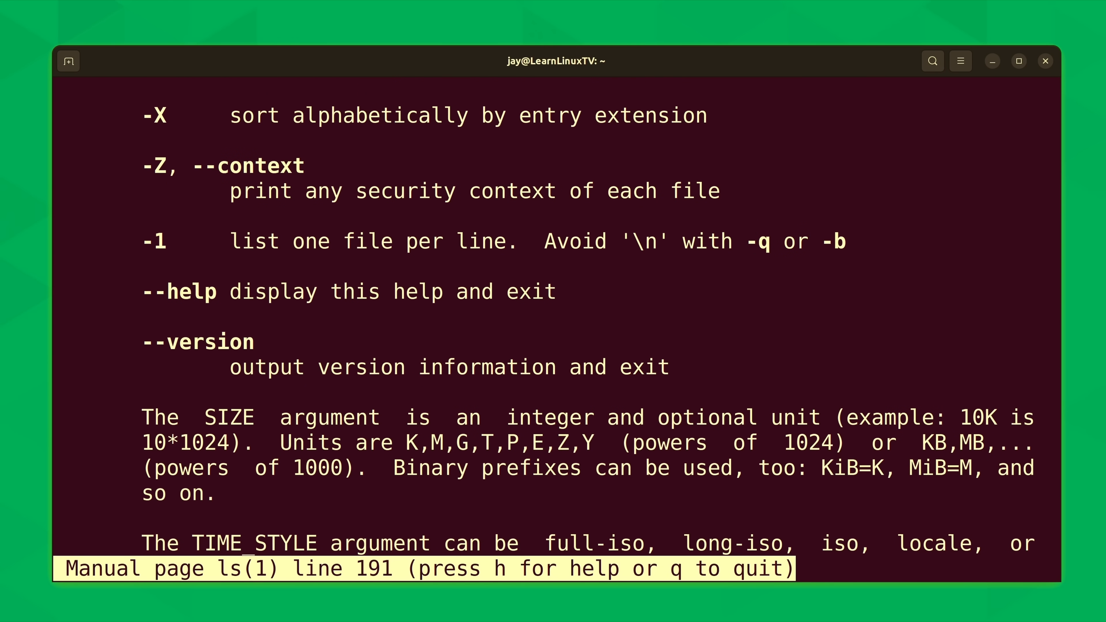
pyautogui.scroll(-3)
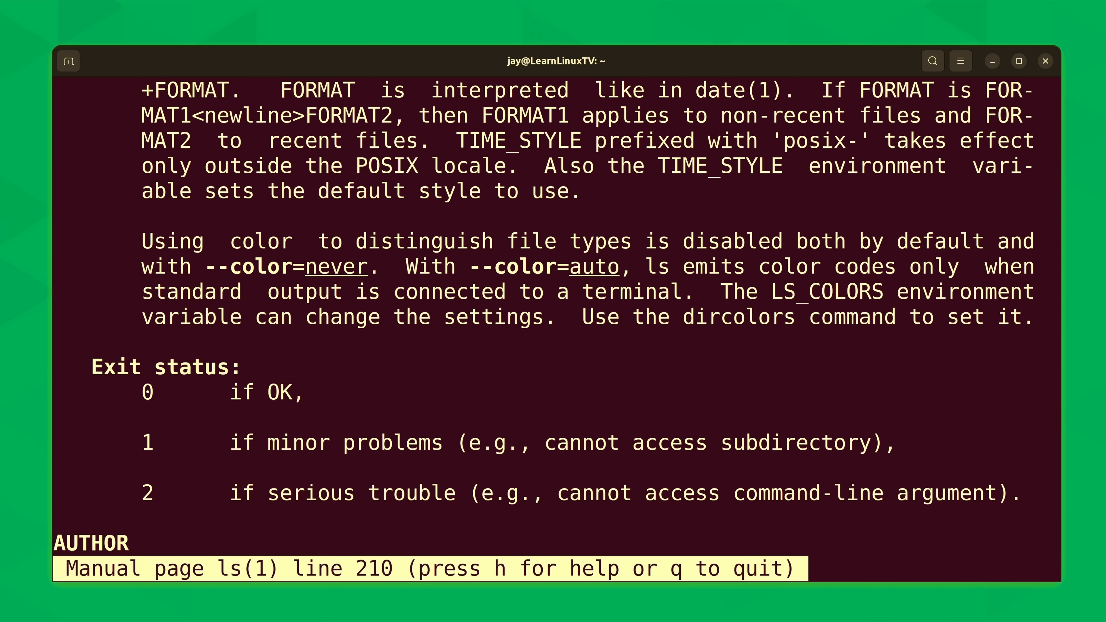
pyautogui.scroll(3)
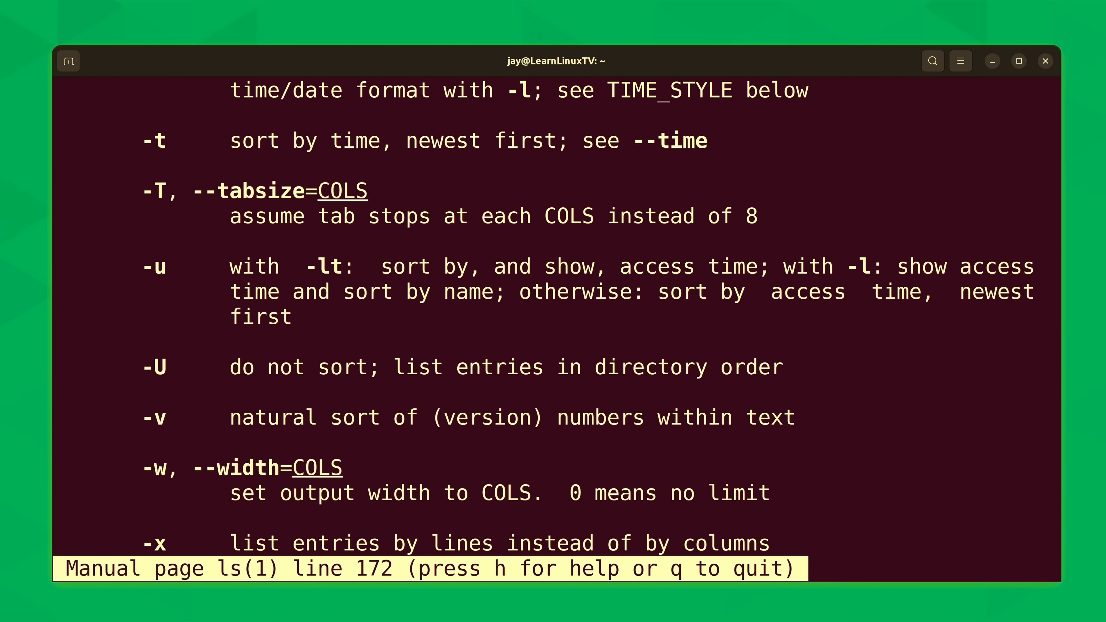
pyautogui.scroll(3)
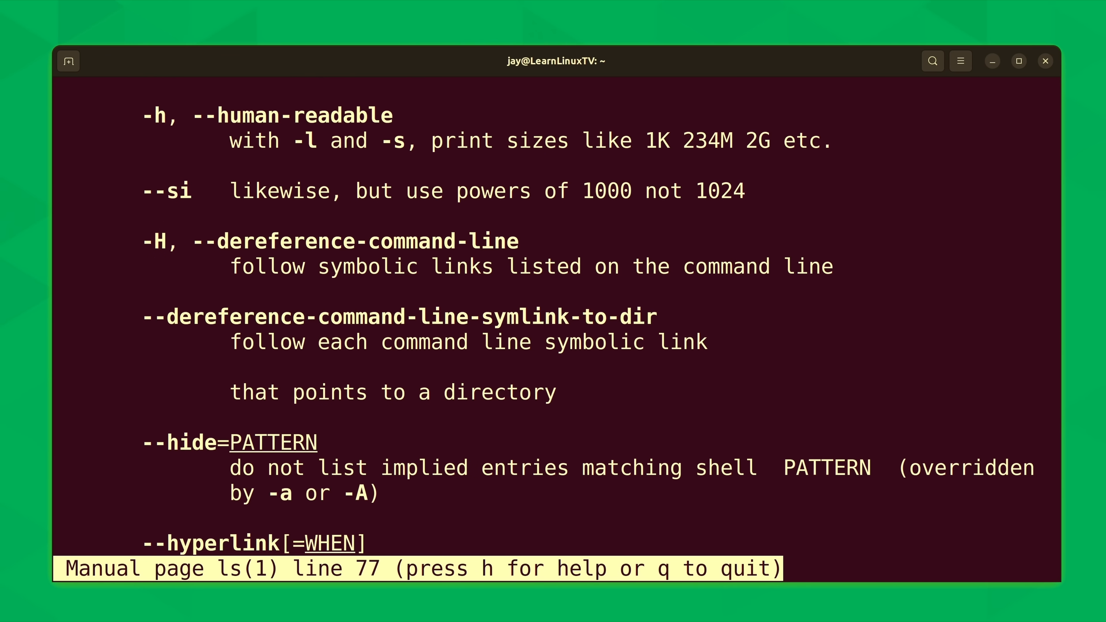
pyautogui.press('g')
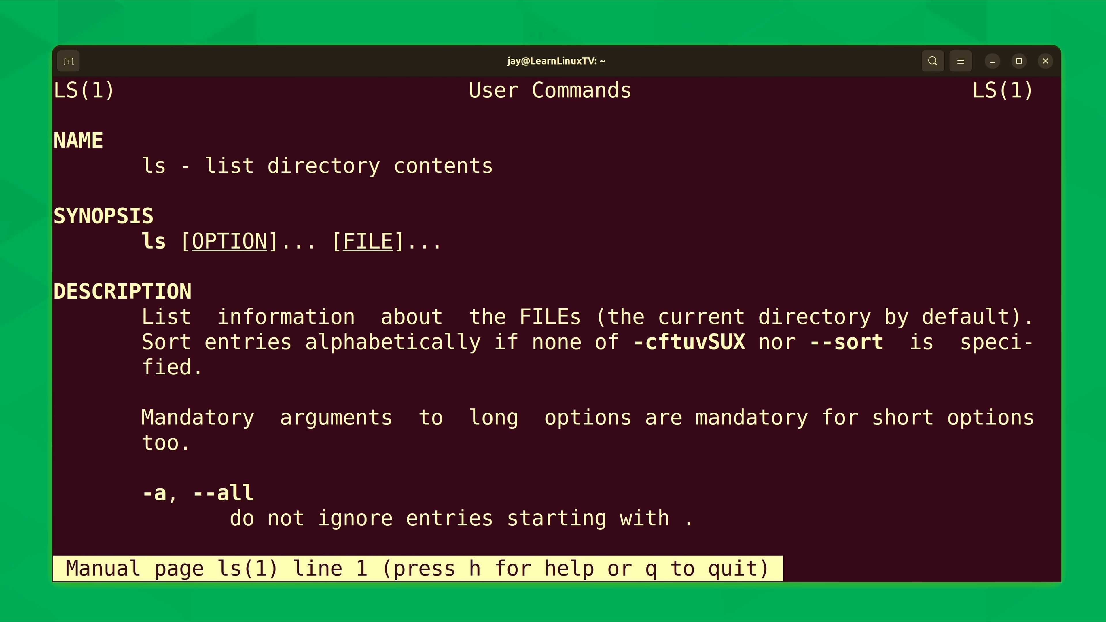
# Step: Scroll the ls manual down to the options from --almost-all through --ignore-backups
pyautogui.scroll(-3)
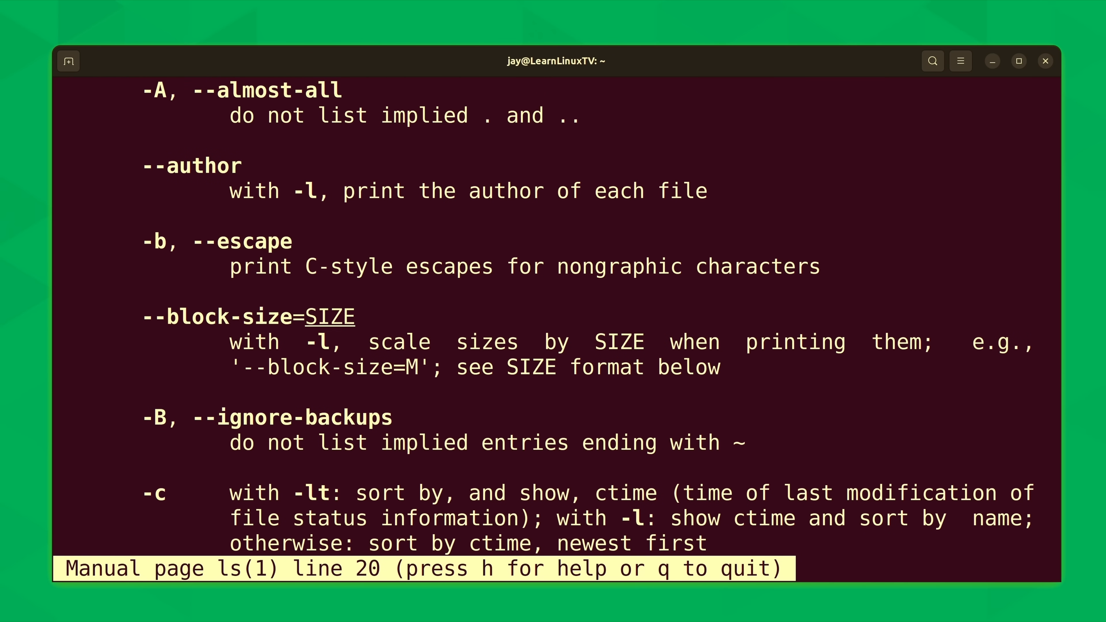
# Step: Scroll the ls manual further down to the --indicator-style through -l options
pyautogui.scroll(-3)
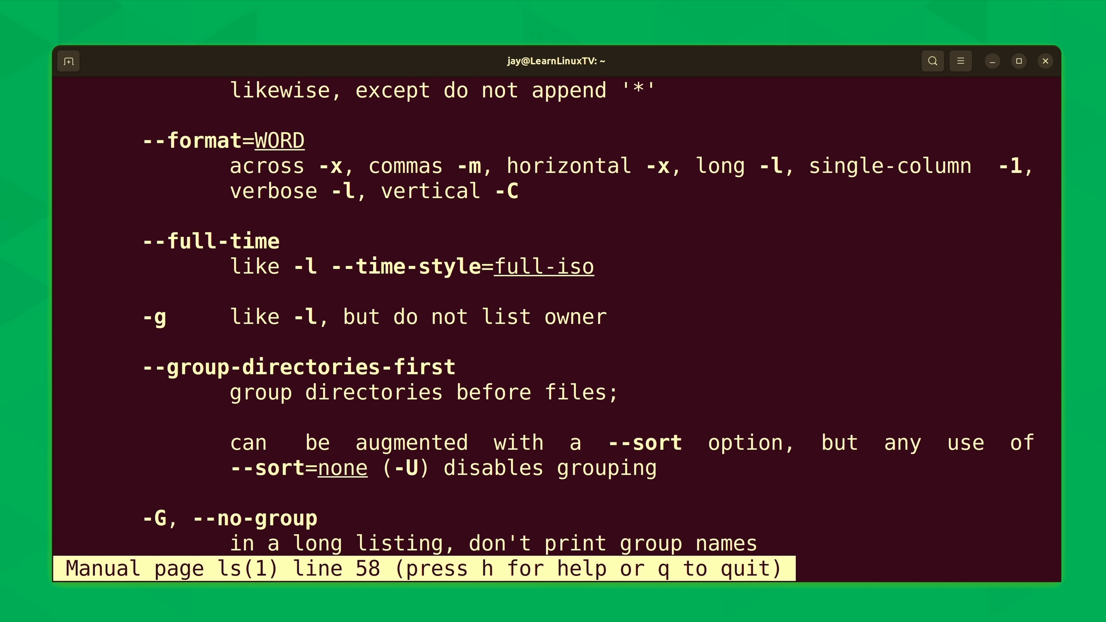
pyautogui.scroll(-3)
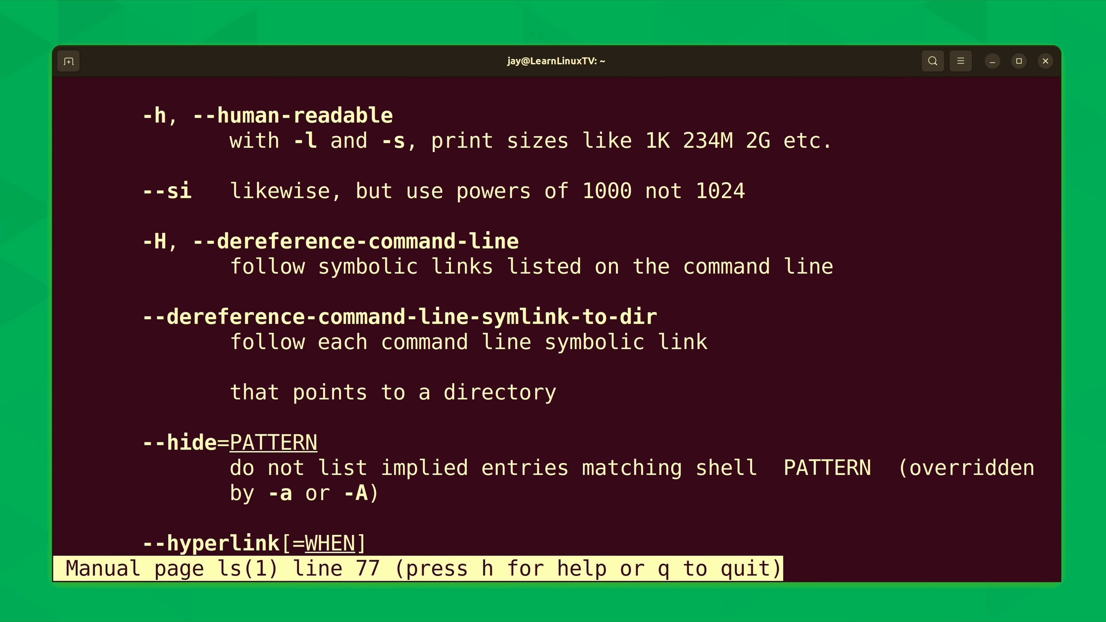
pyautogui.scroll(-3)
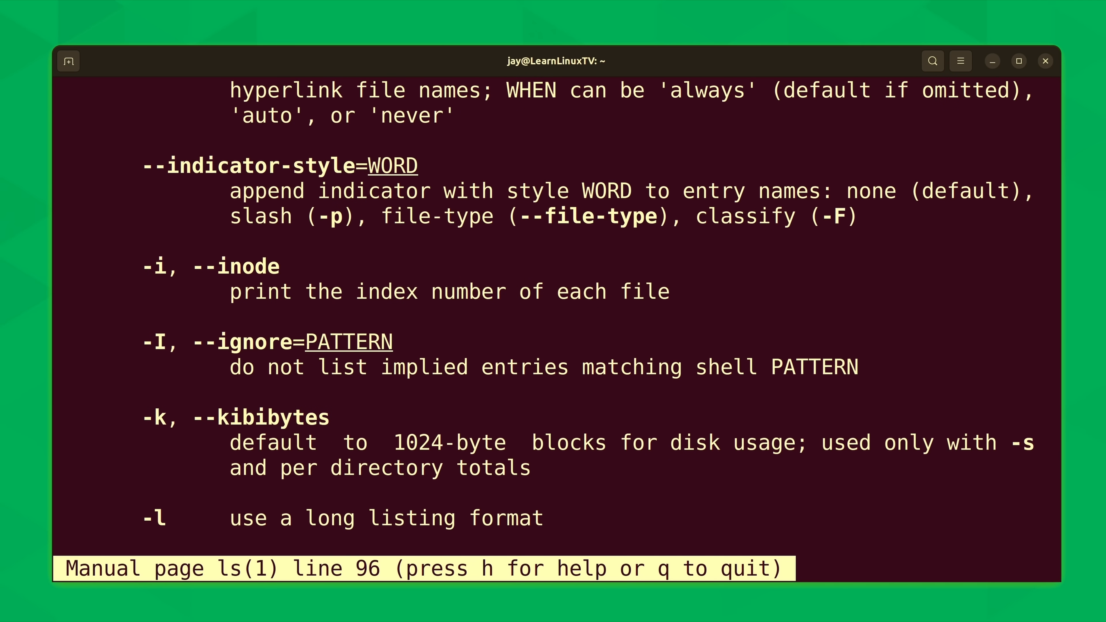
# Step: Quit the ls manual and enter man rsync to view the rsync manual page
pyautogui.press('q')
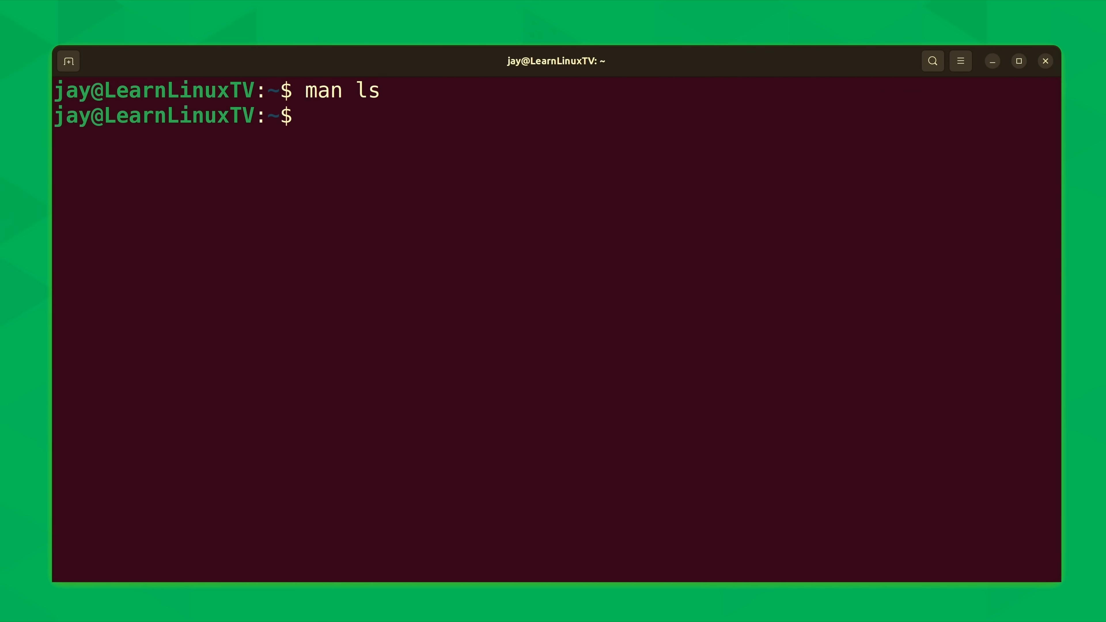
pyautogui.write('man')
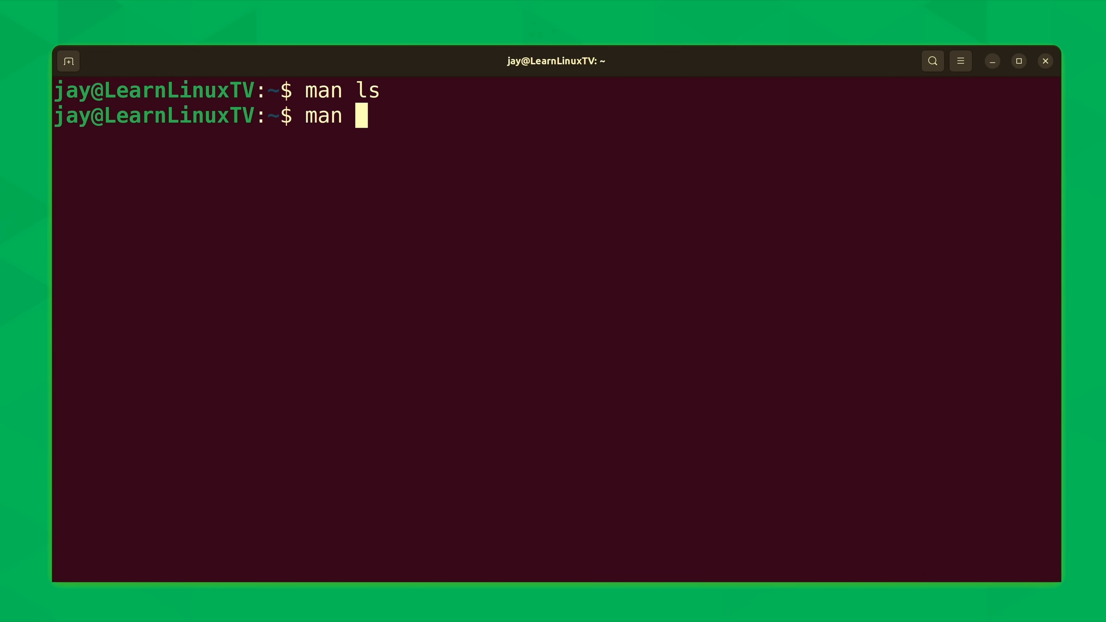
pyautogui.write('rsync')
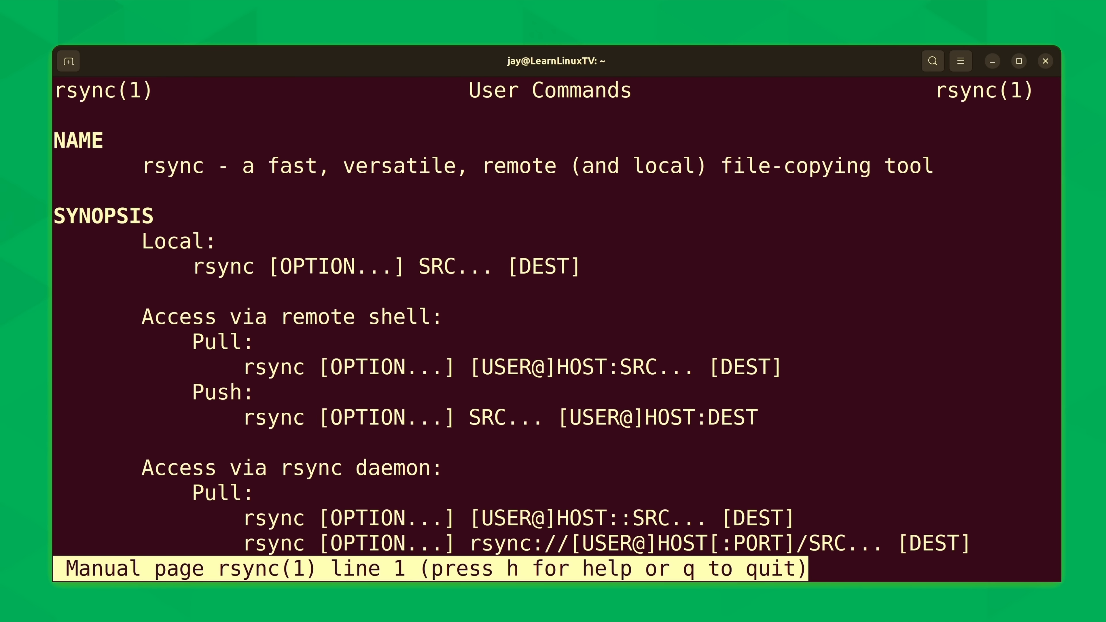
# Step: Scroll the rsync manual through its option summary down to the --perms description
pyautogui.scroll(-3)
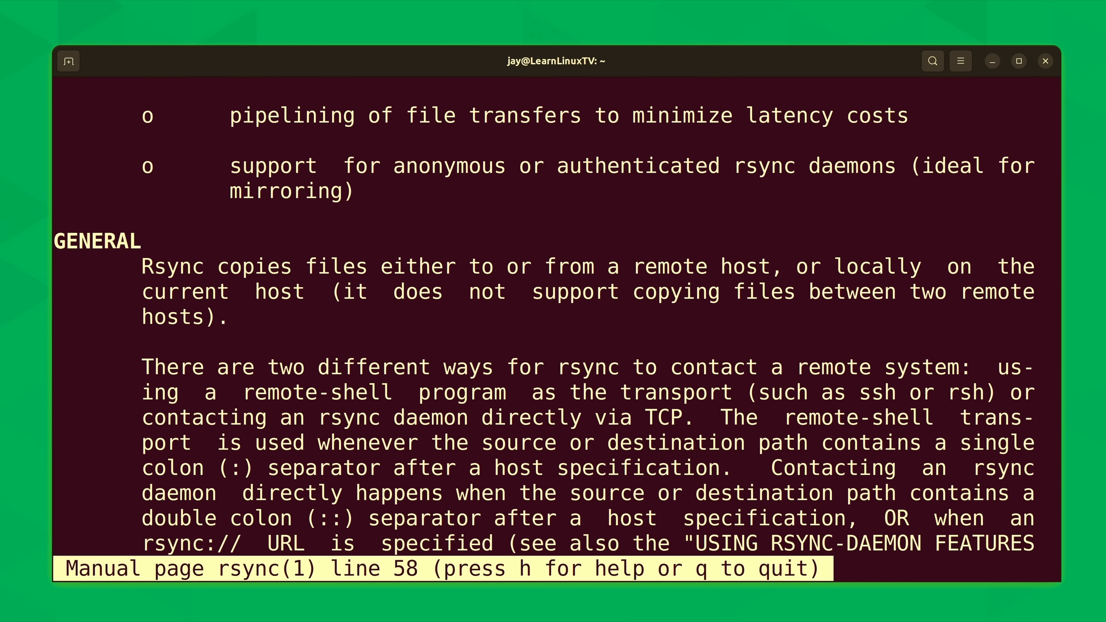
pyautogui.scroll(-3)
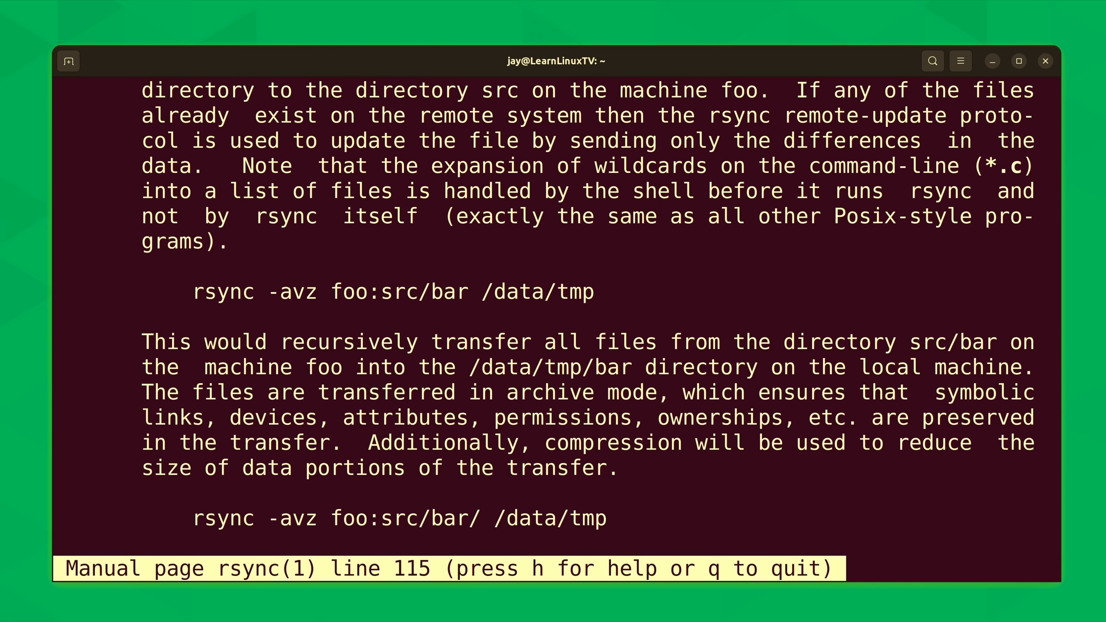
pyautogui.scroll(-3)
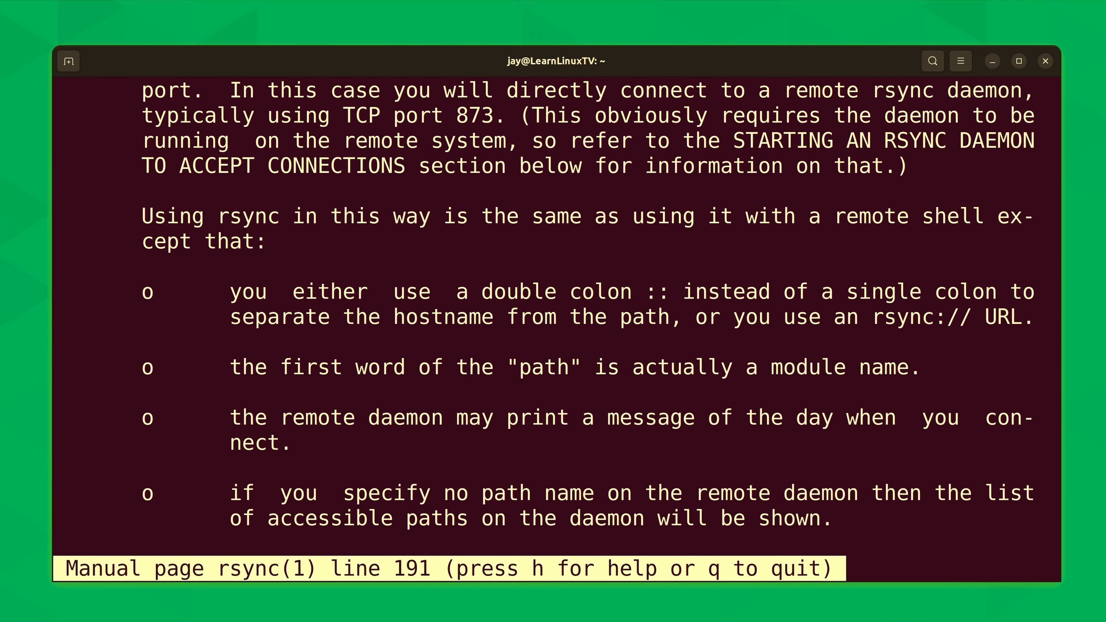
pyautogui.scroll(-3)
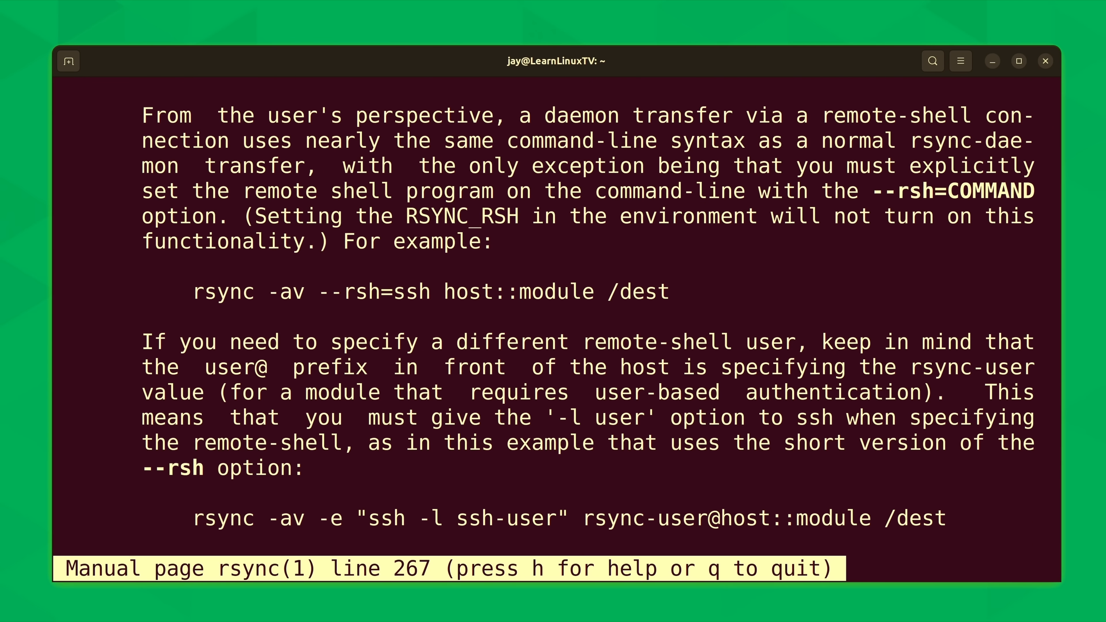
pyautogui.scroll(-3)
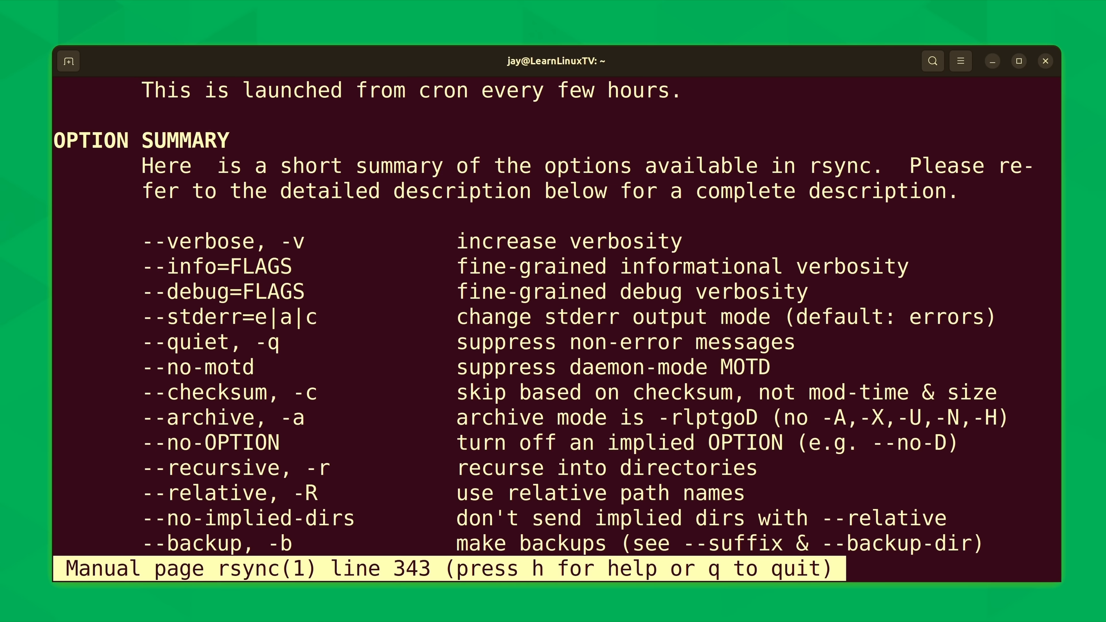
pyautogui.scroll(-3)
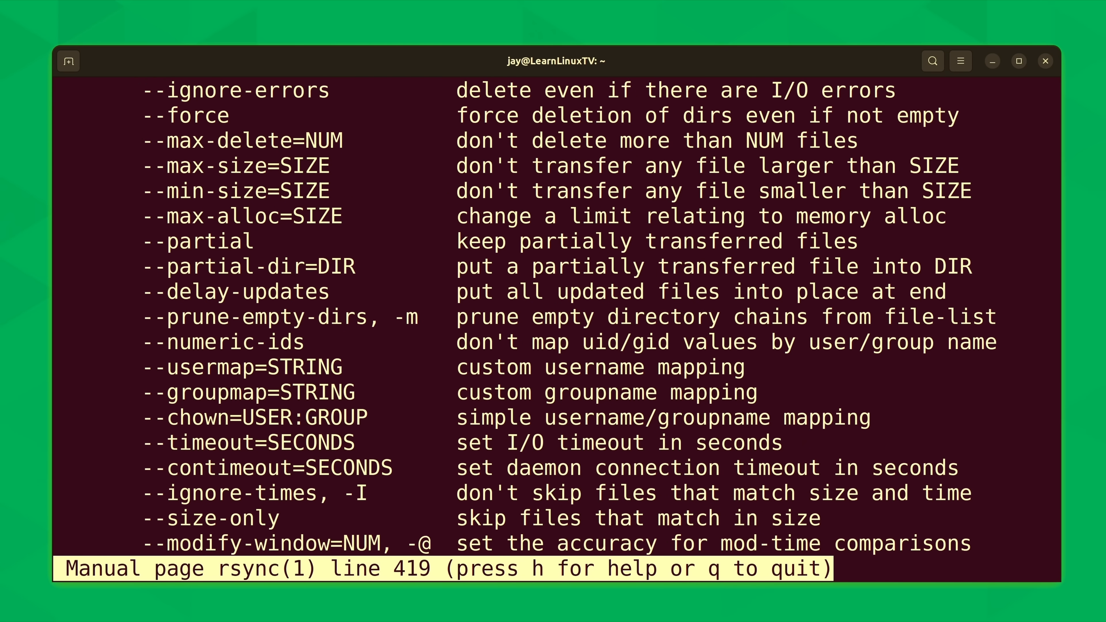
pyautogui.scroll(-3)
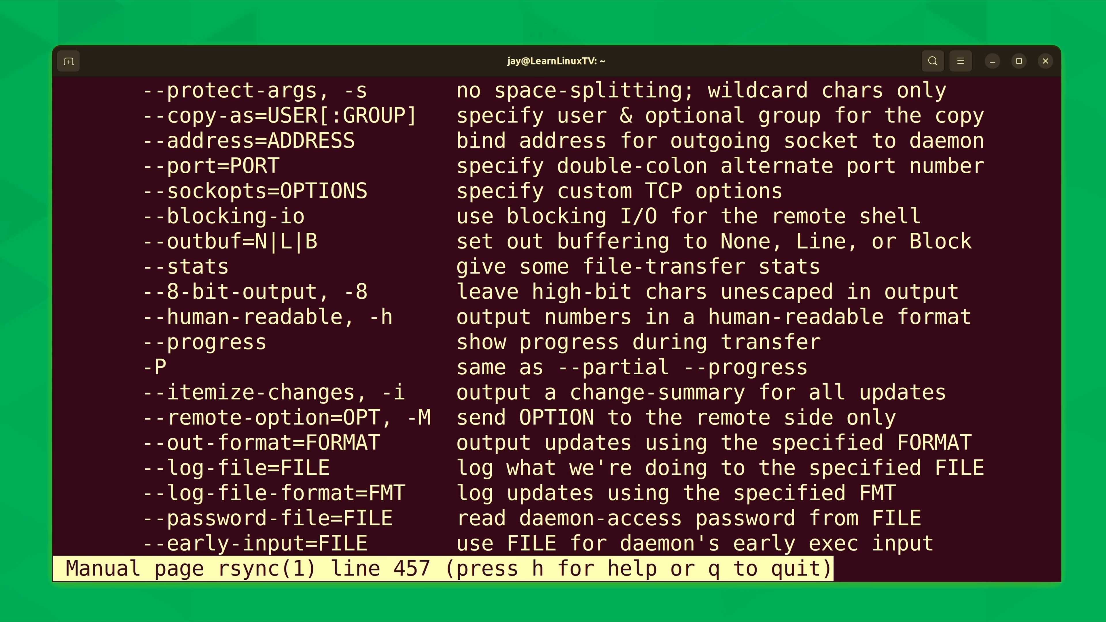
pyautogui.scroll(-3)
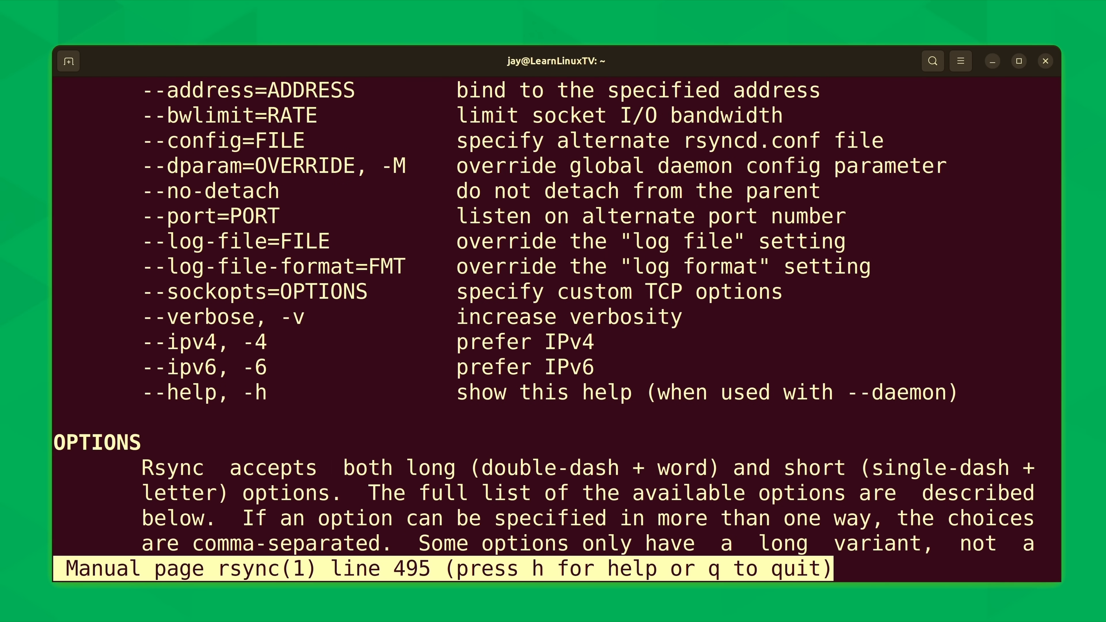
pyautogui.scroll(-3)
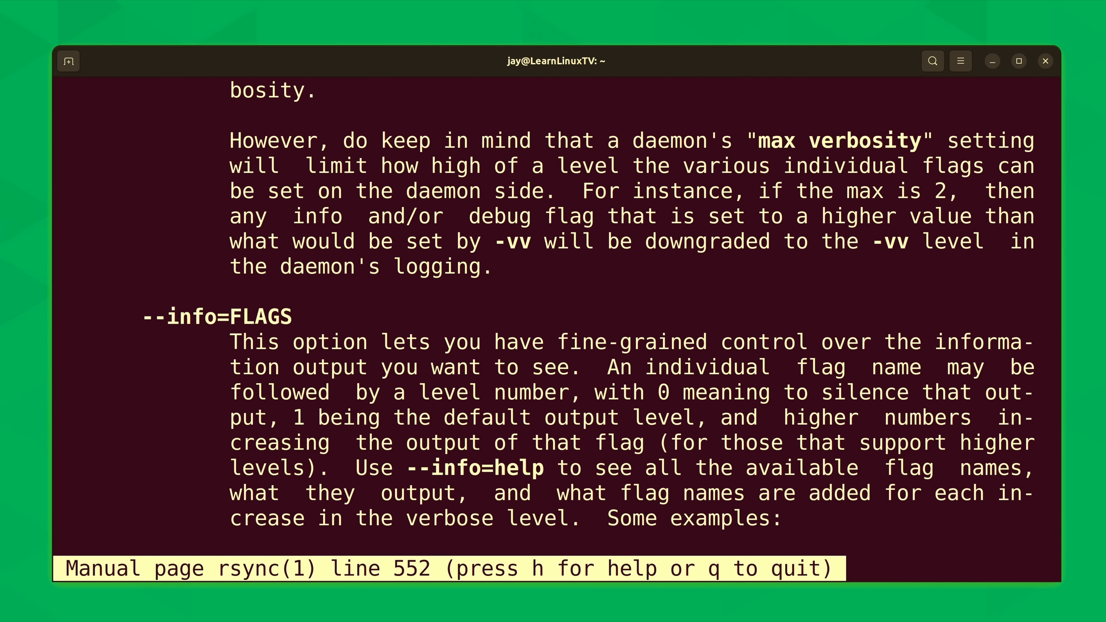
pyautogui.scroll(-3)
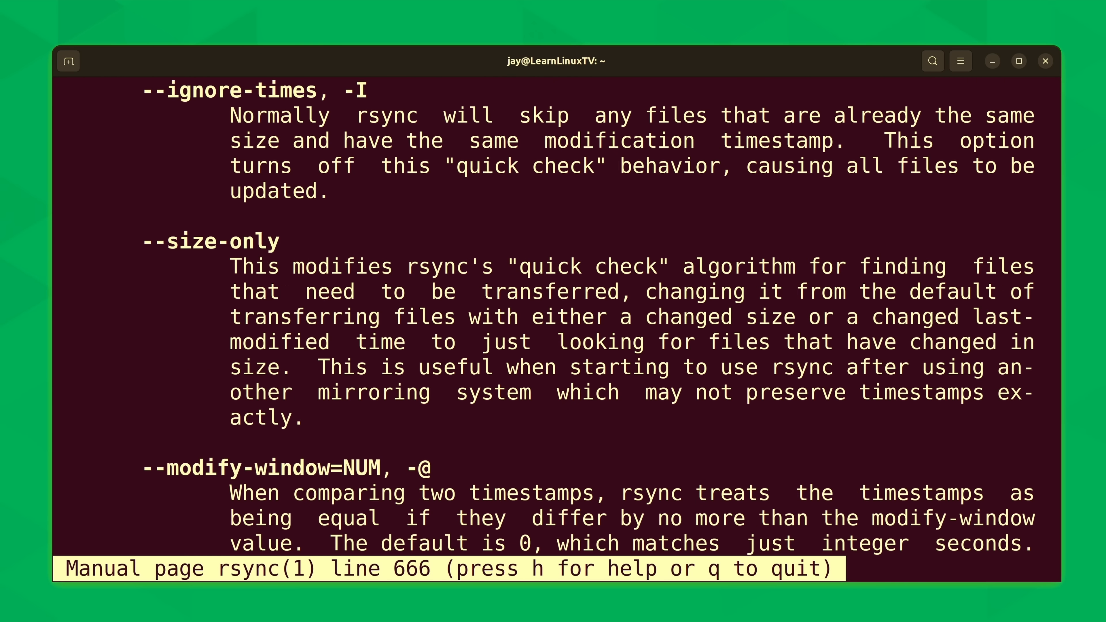
pyautogui.scroll(-3)
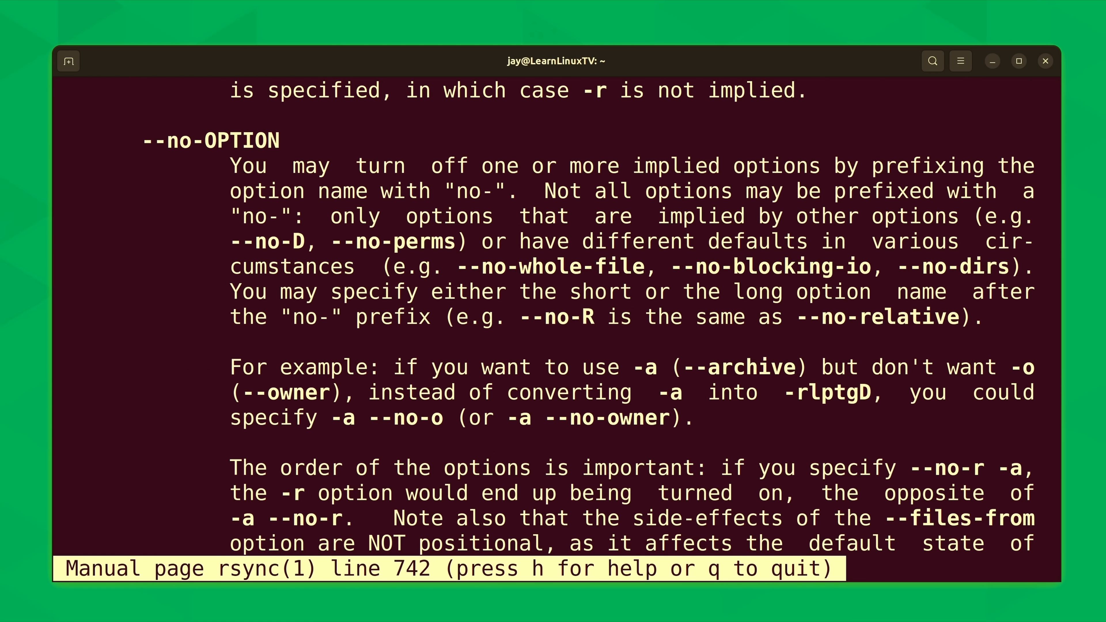
pyautogui.scroll(-3)
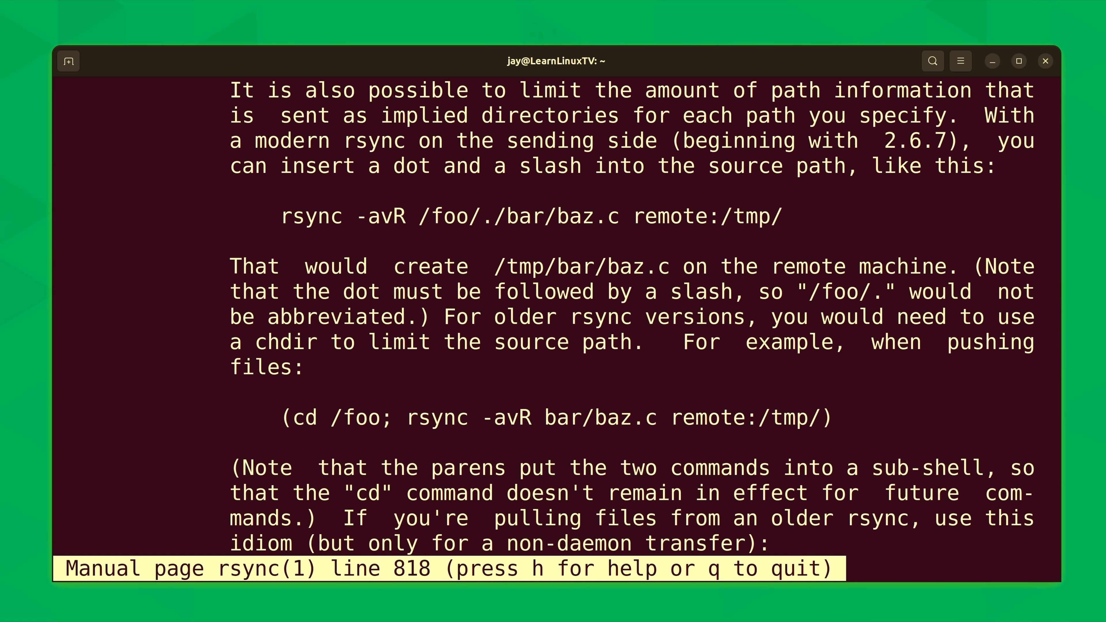
pyautogui.scroll(-3)
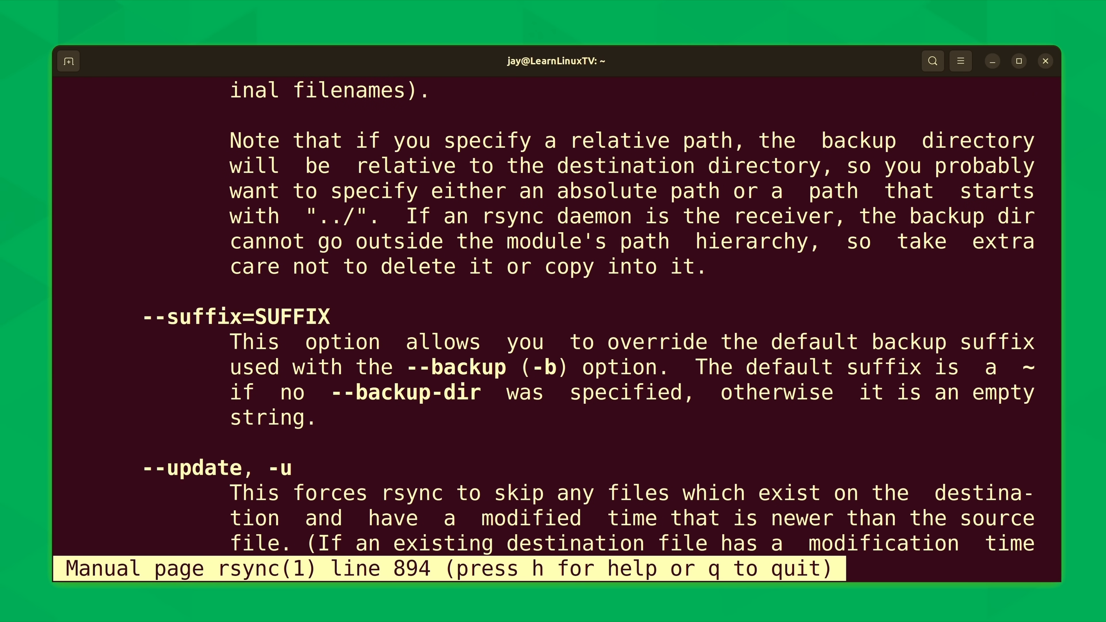
pyautogui.scroll(-3)
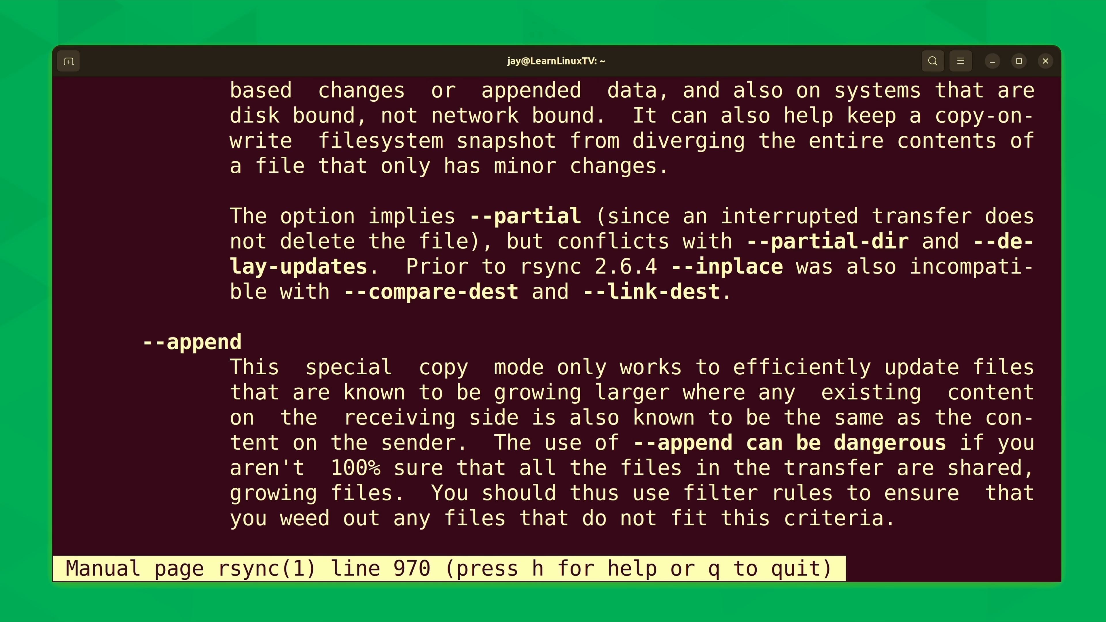
pyautogui.scroll(-3)
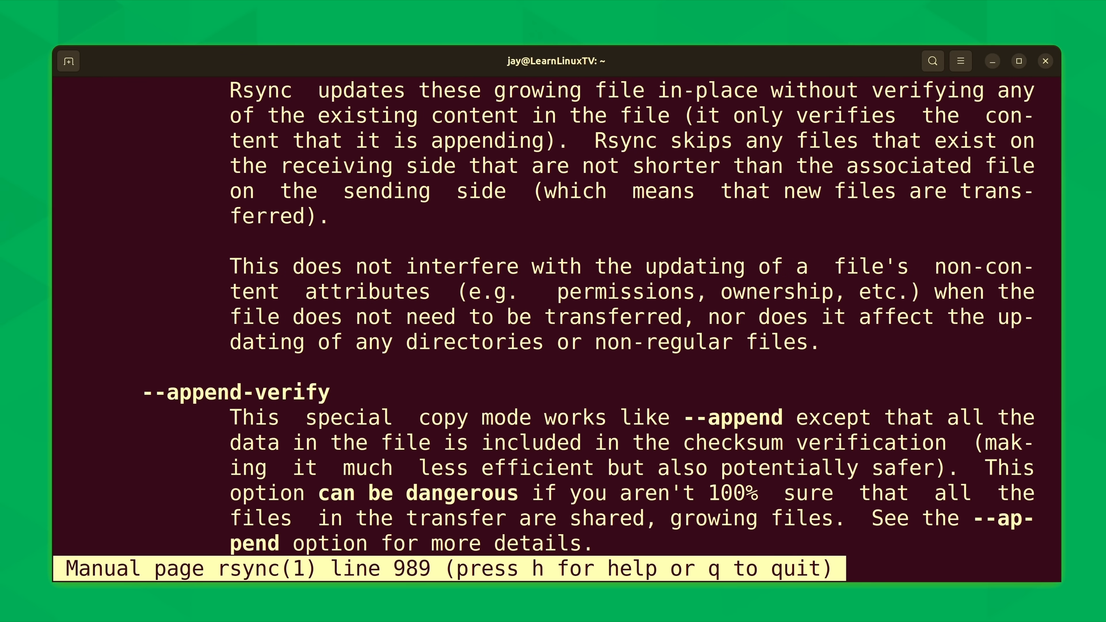
pyautogui.scroll(-3)
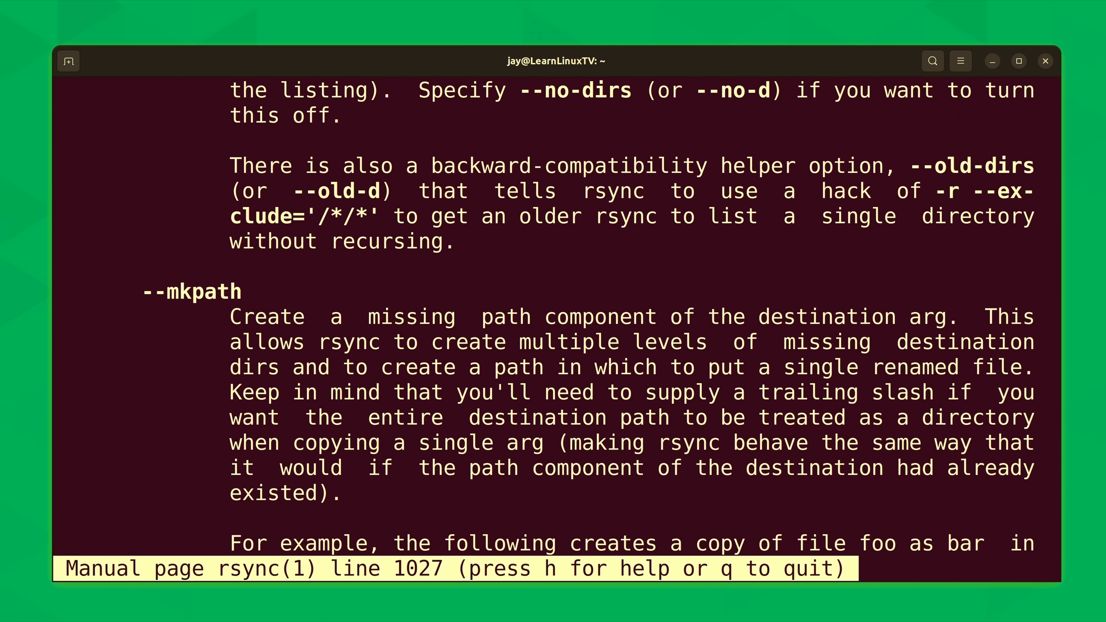
pyautogui.scroll(-3)
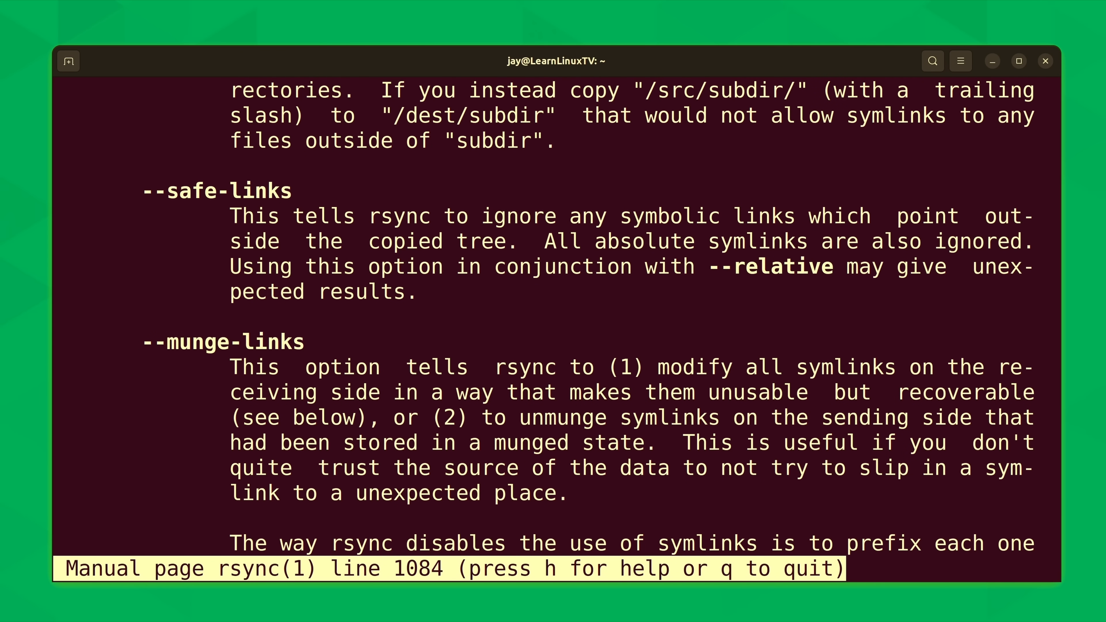
pyautogui.scroll(-3)
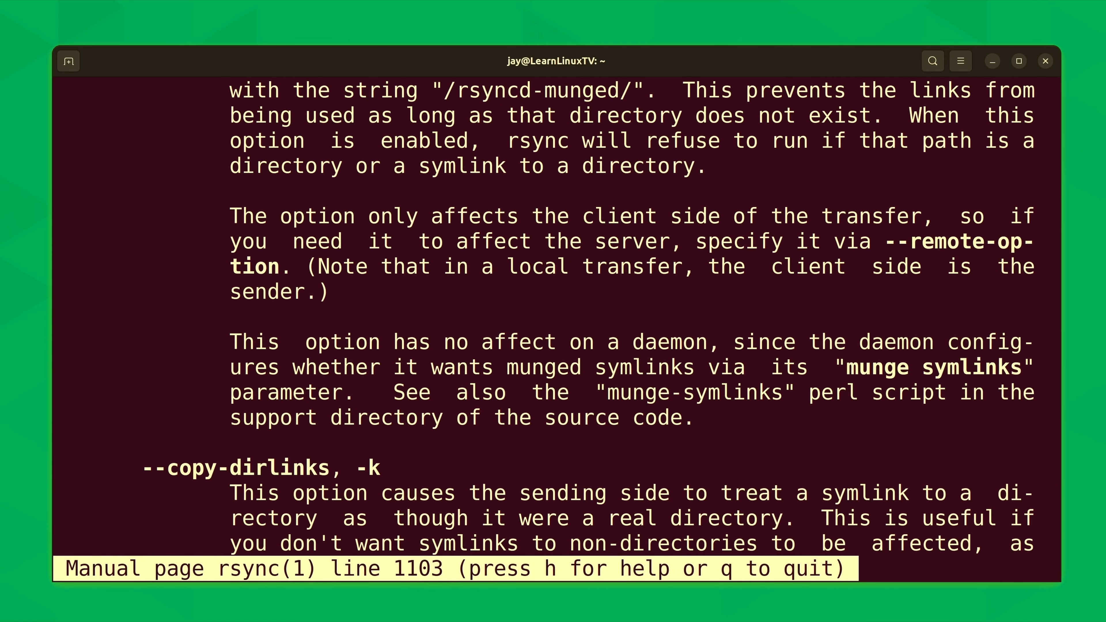
pyautogui.scroll(-3)
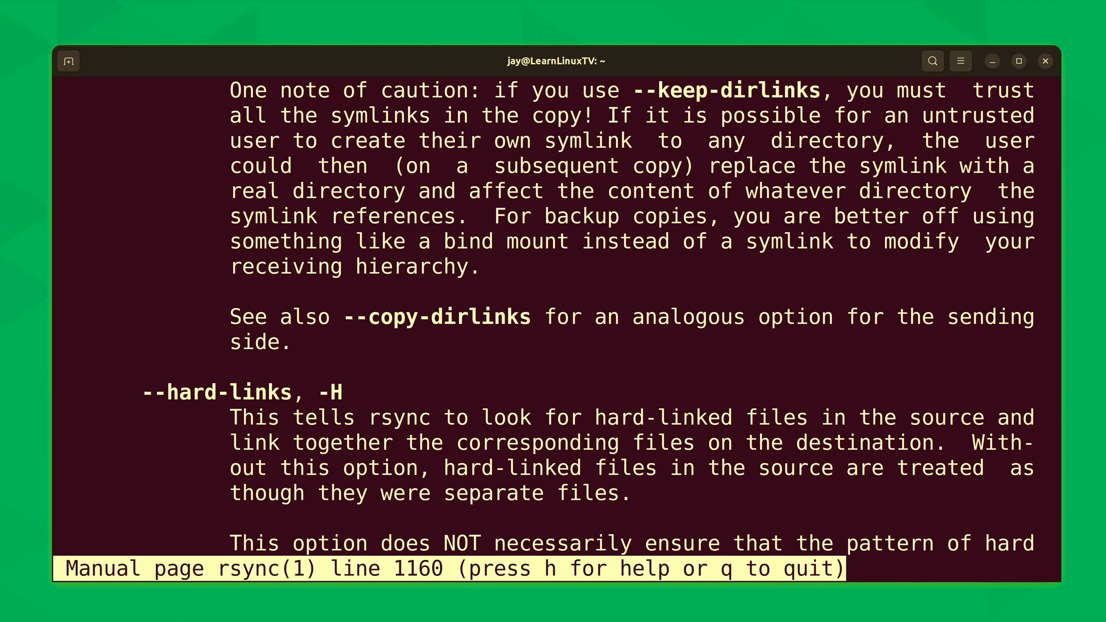
pyautogui.scroll(-3)
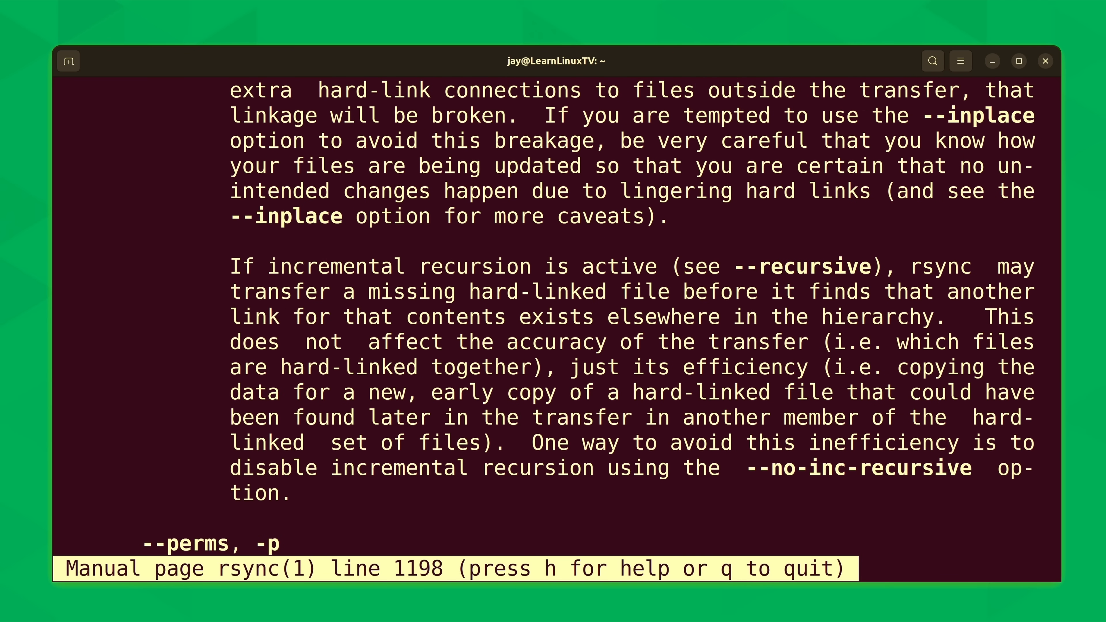
pyautogui.scroll(-3)
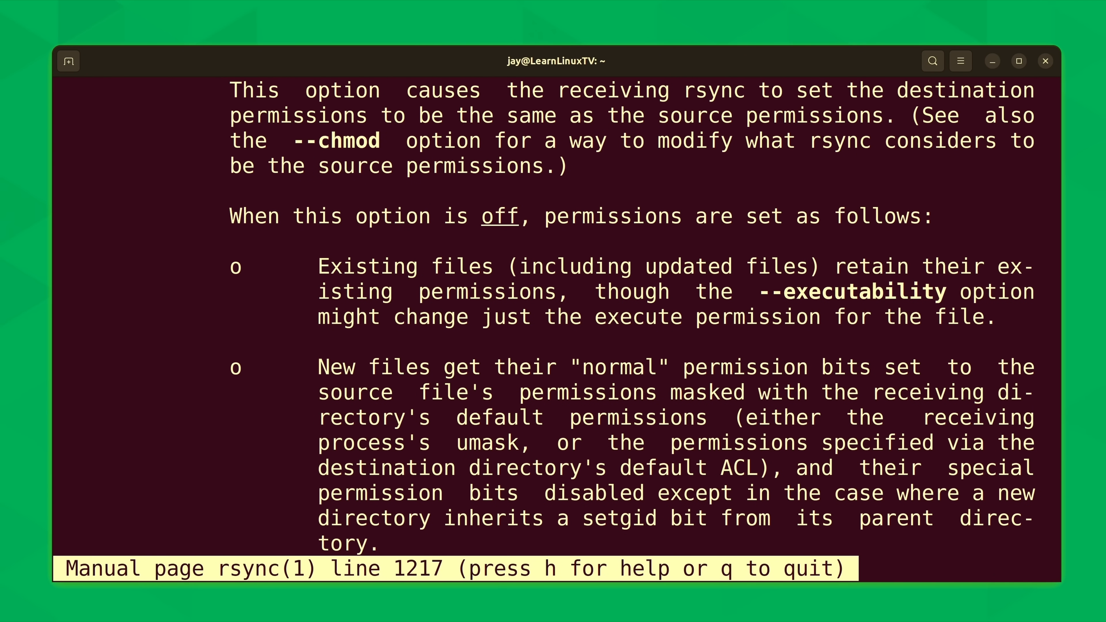
# Step: Show the pager's built-in help screen with h over the rsync manual
pyautogui.press('h')
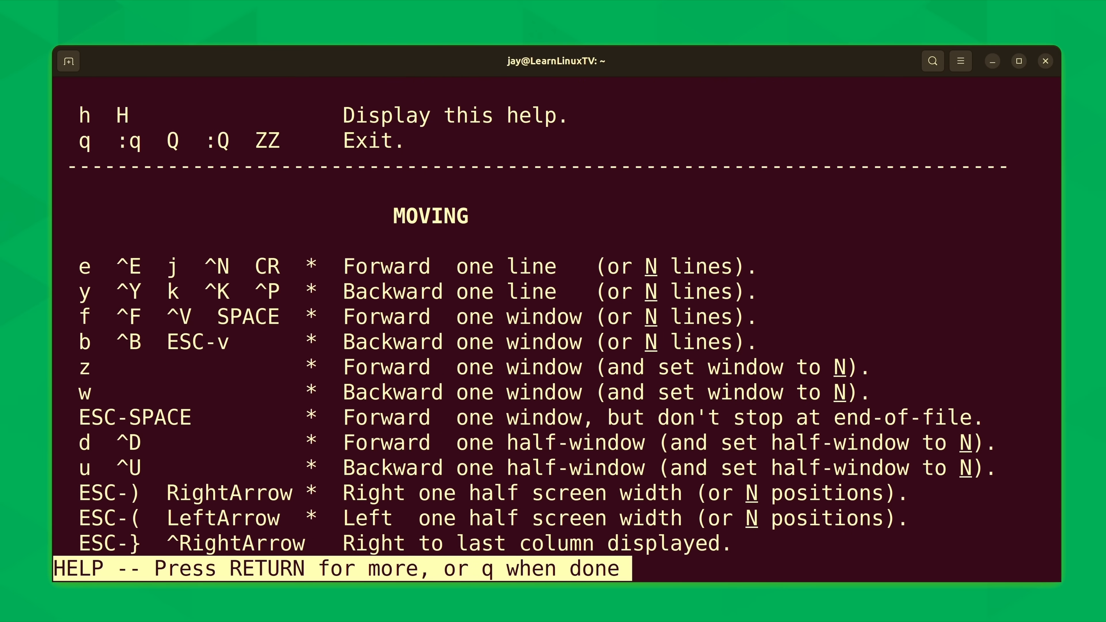
# Step: Advance through the pager help with Return toward the searching commands
pyautogui.press('Return')
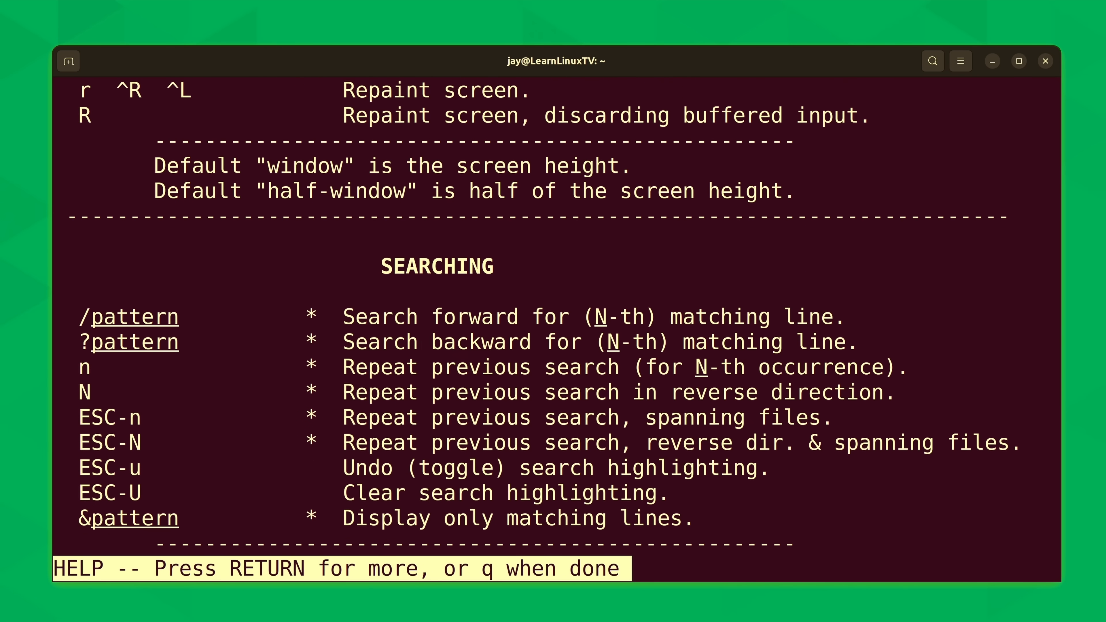
pyautogui.press('Return')
pyautogui.write('/')
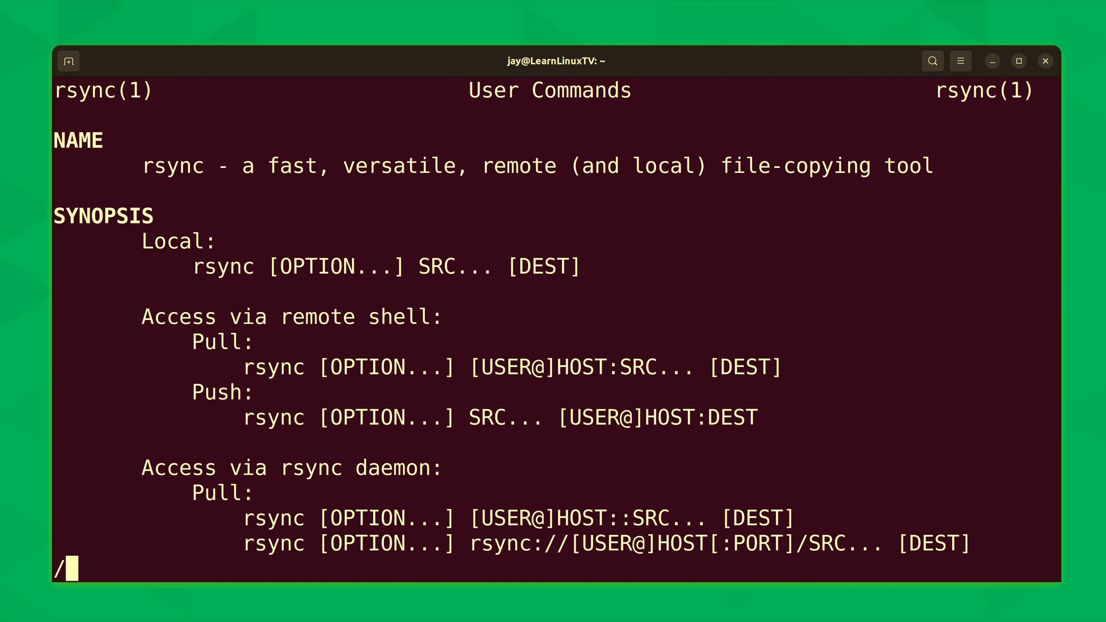
# Step: Search the rsync manual for the word archive
pyautogui.write('archive')
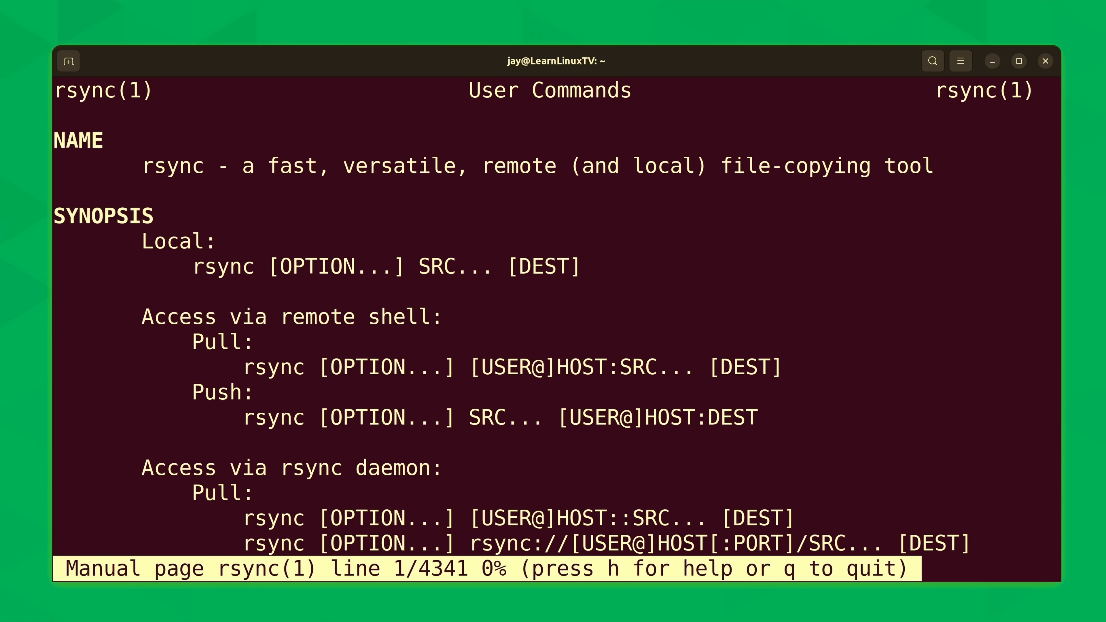
# Step: Jump to the end of the rsync manual with G, then quit back to the shell
pyautogui.press('G')
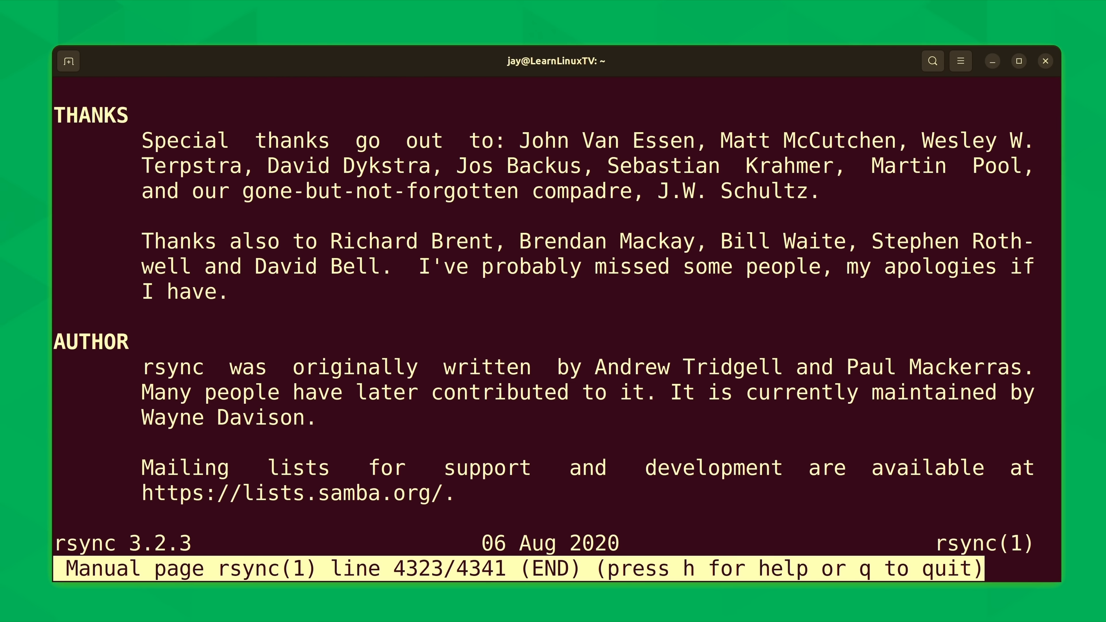
pyautogui.press('q')
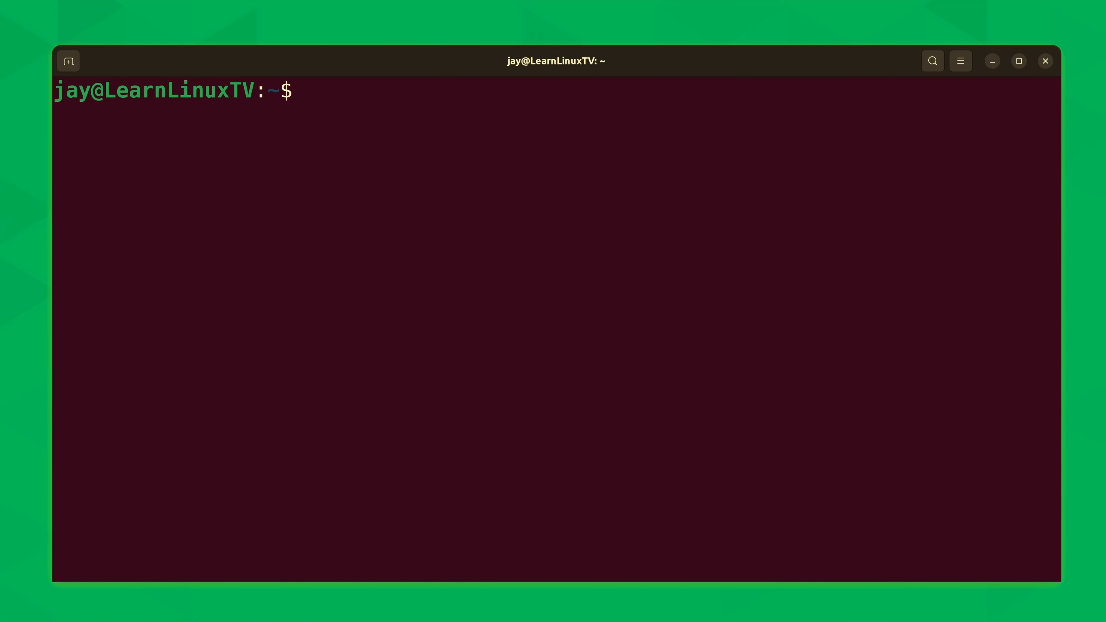
pyautogui.write('man')
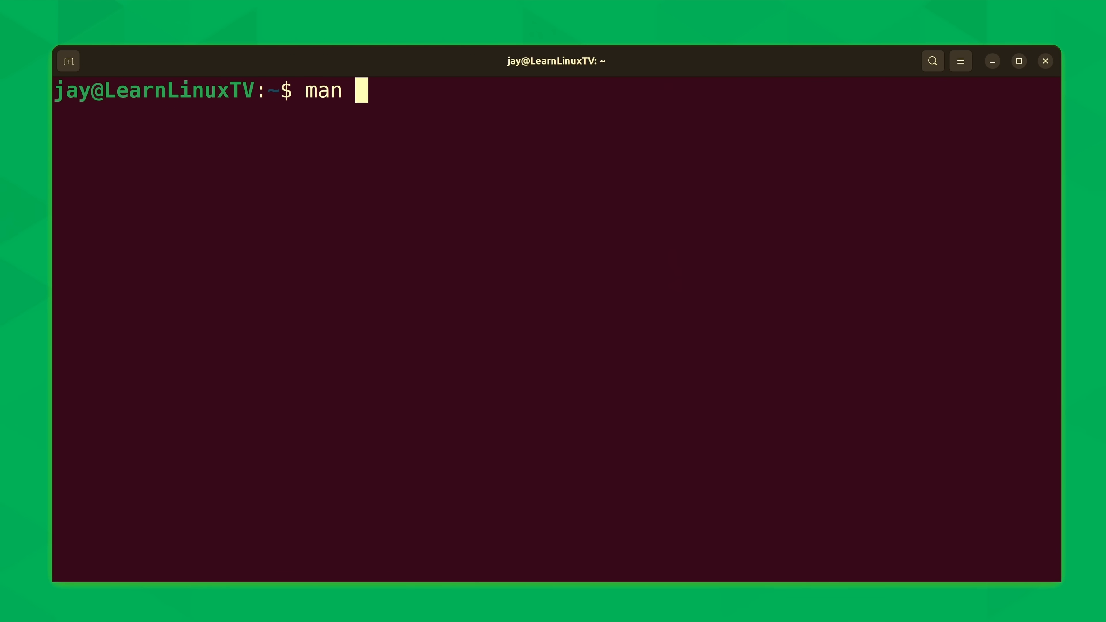
pyautogui.write('passwd')
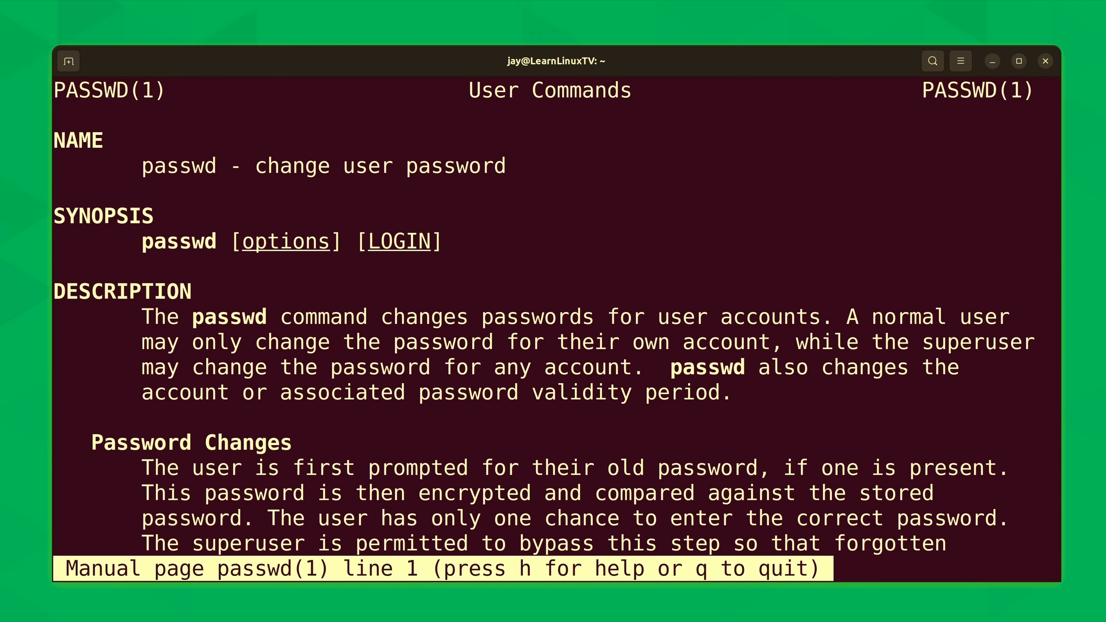
pyautogui.press('q')
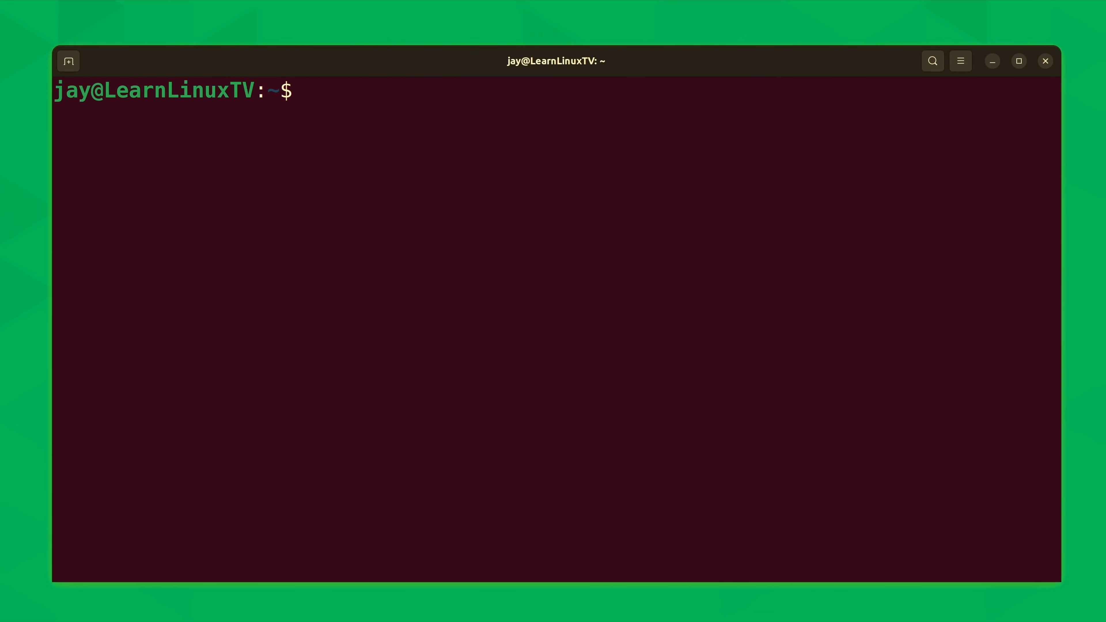
pyautogui.write('ma')
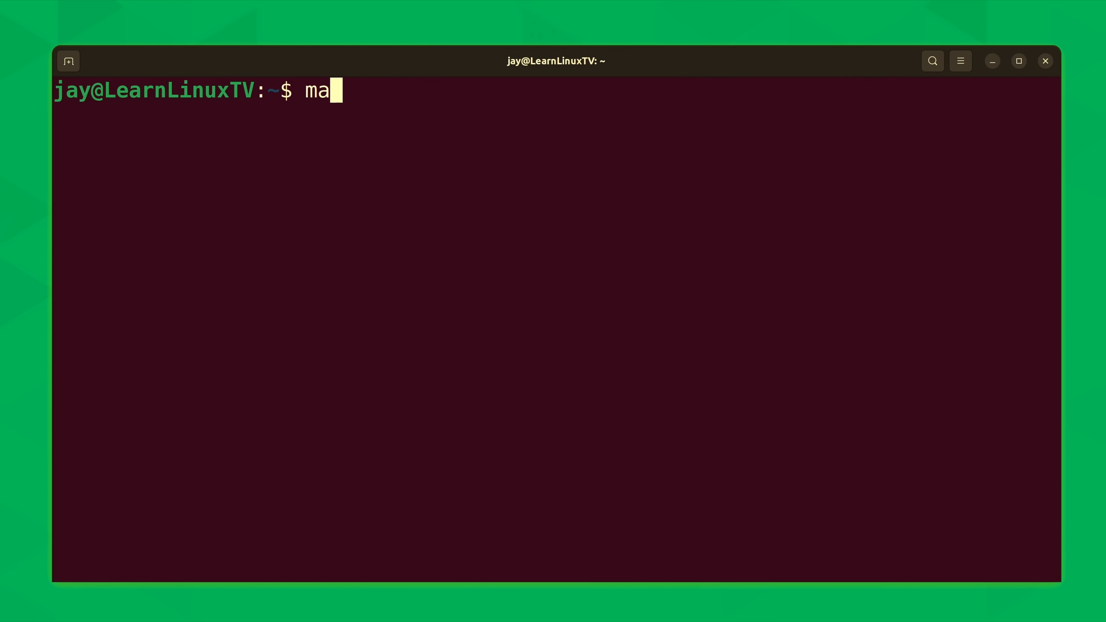
pyautogui.write('n')
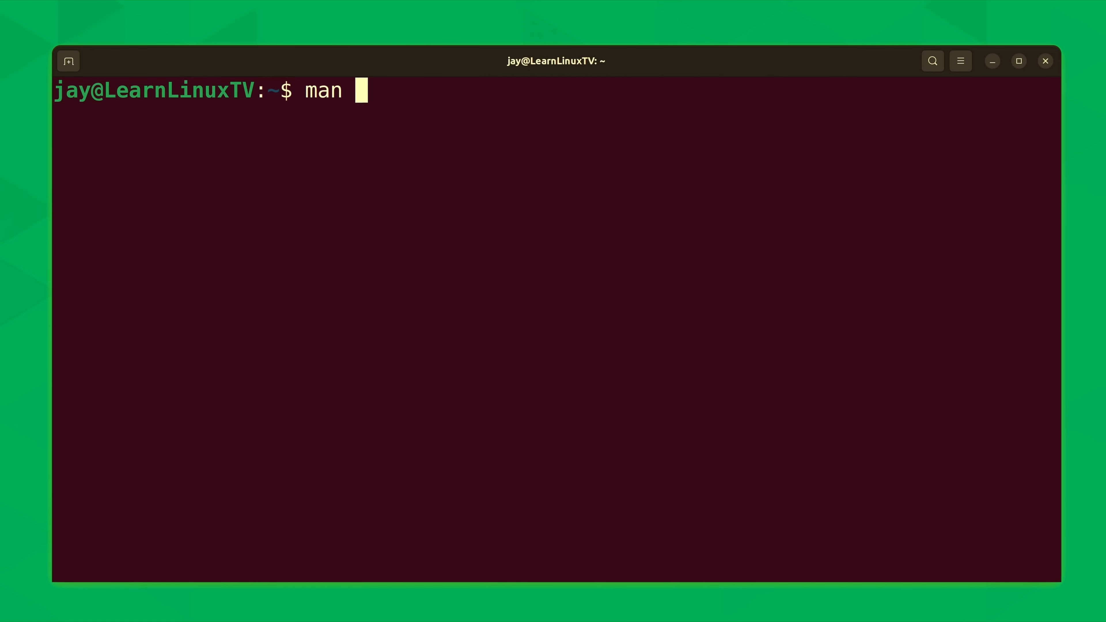
pyautogui.write('5')
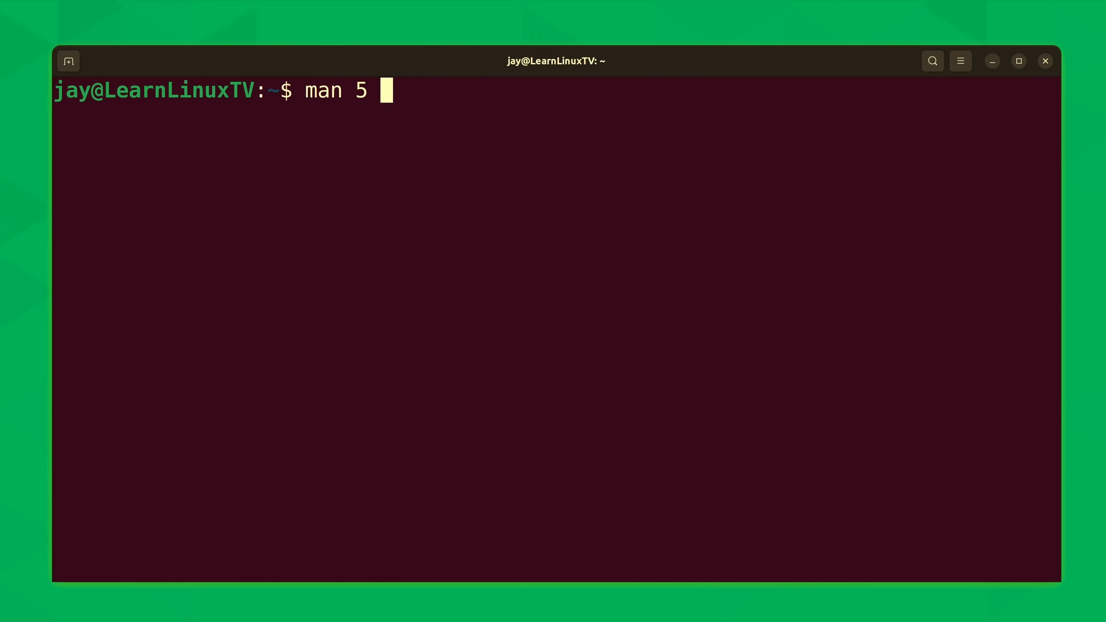
pyautogui.write('passw')
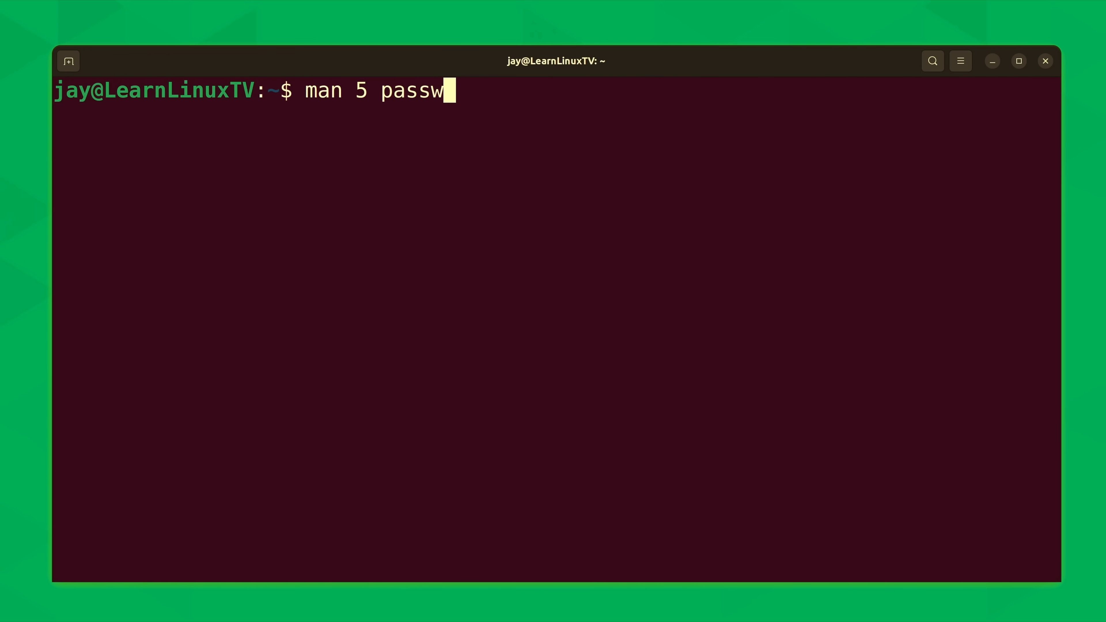
pyautogui.write('d')
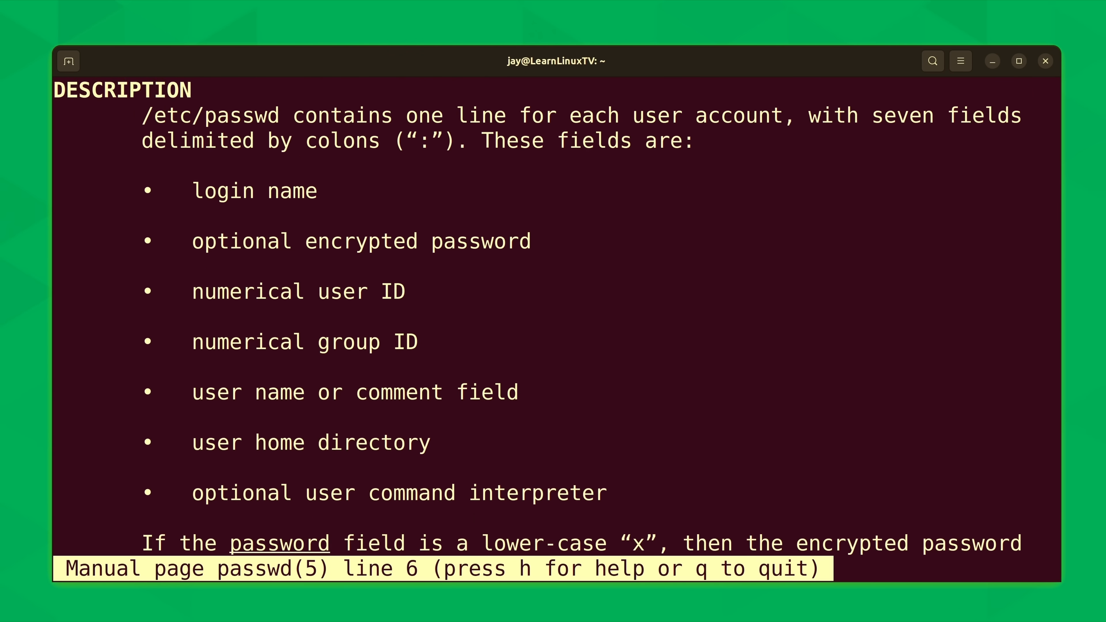
pyautogui.scroll(-3)
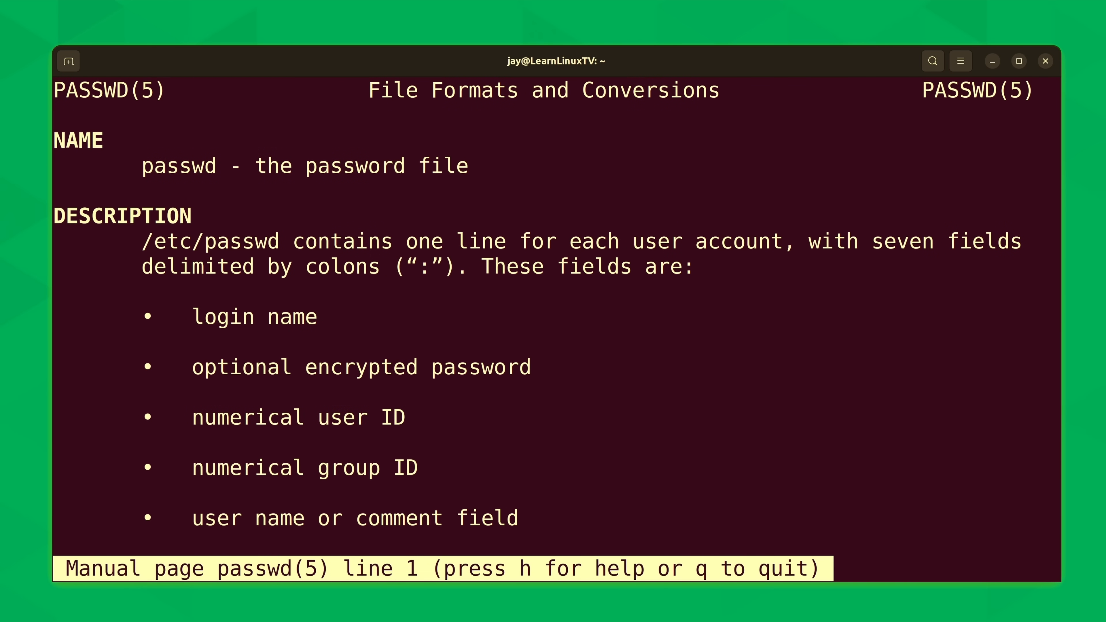
pyautogui.press('q')
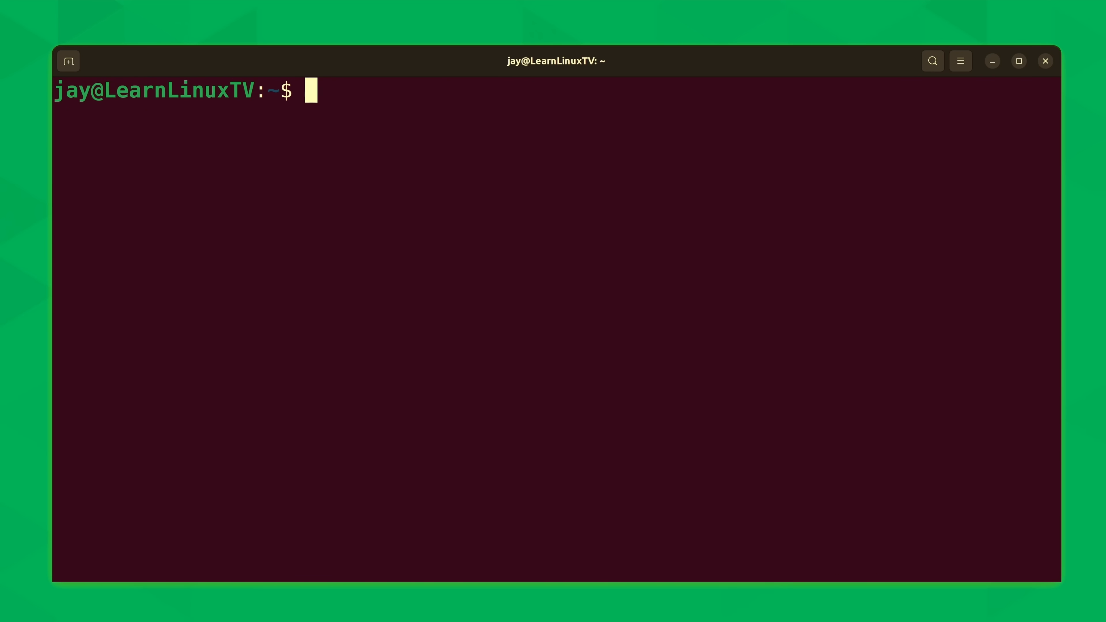
# Step: Run man 3 ls to request the section 3 manual page for ls
pyautogui.write('man 3')
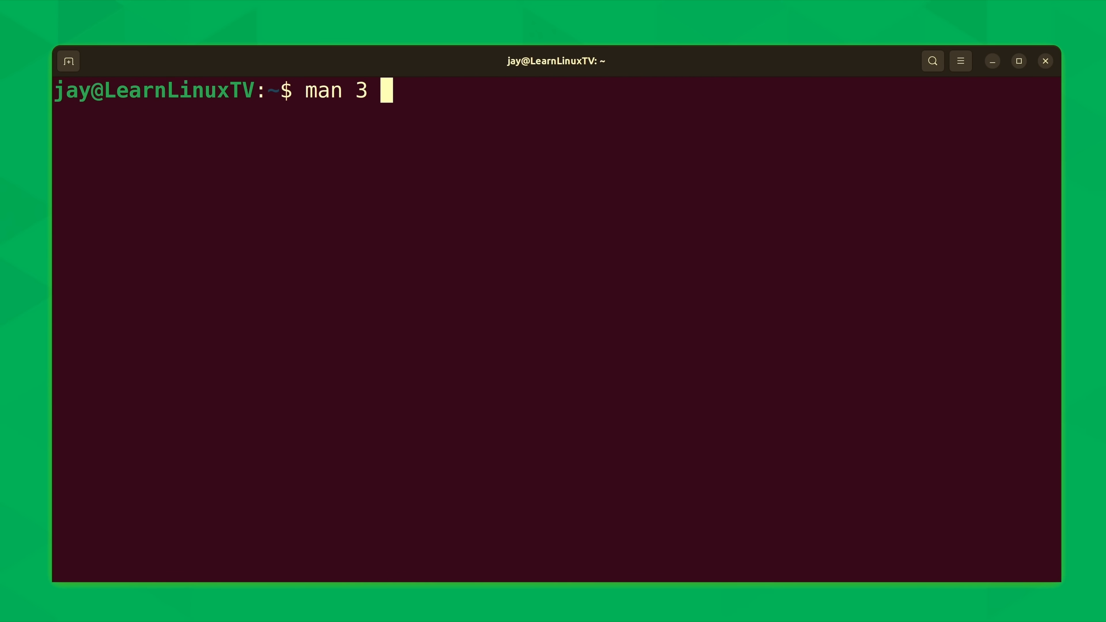
pyautogui.write('ls')
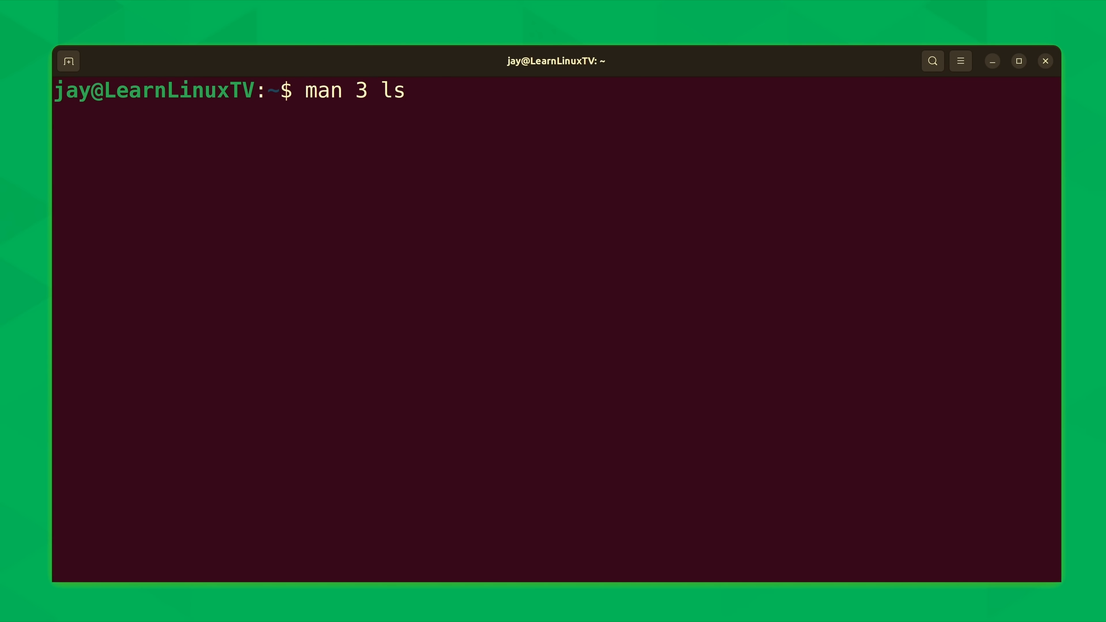
pyautogui.press('Return')
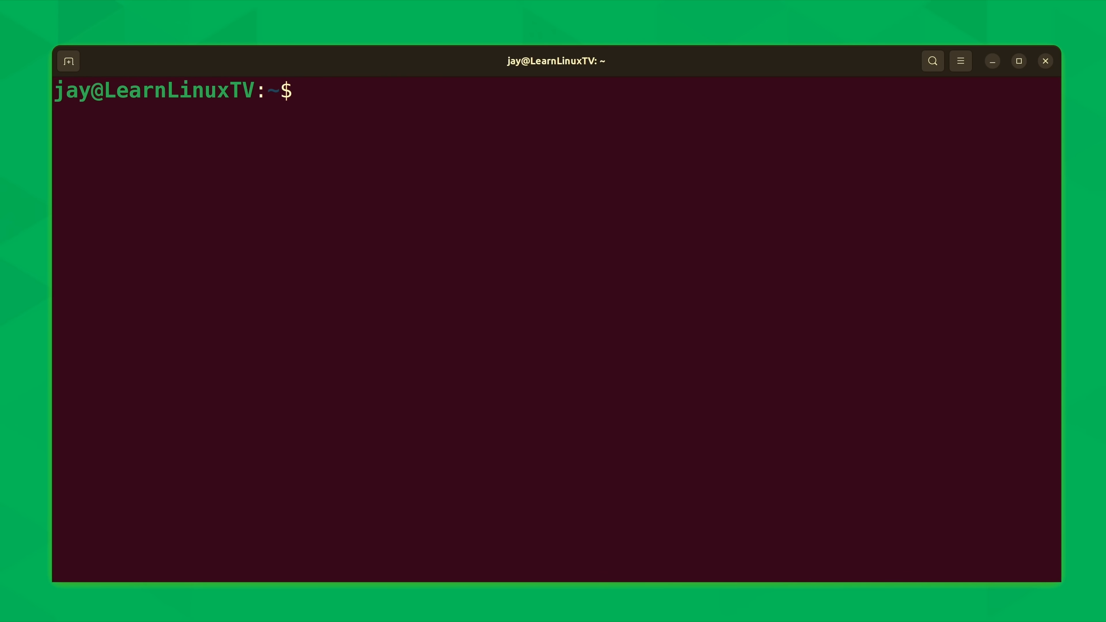
# Step: Run man cd, which shows no page, then enter man builtins at the prompt without running it
pyautogui.write('man cd')
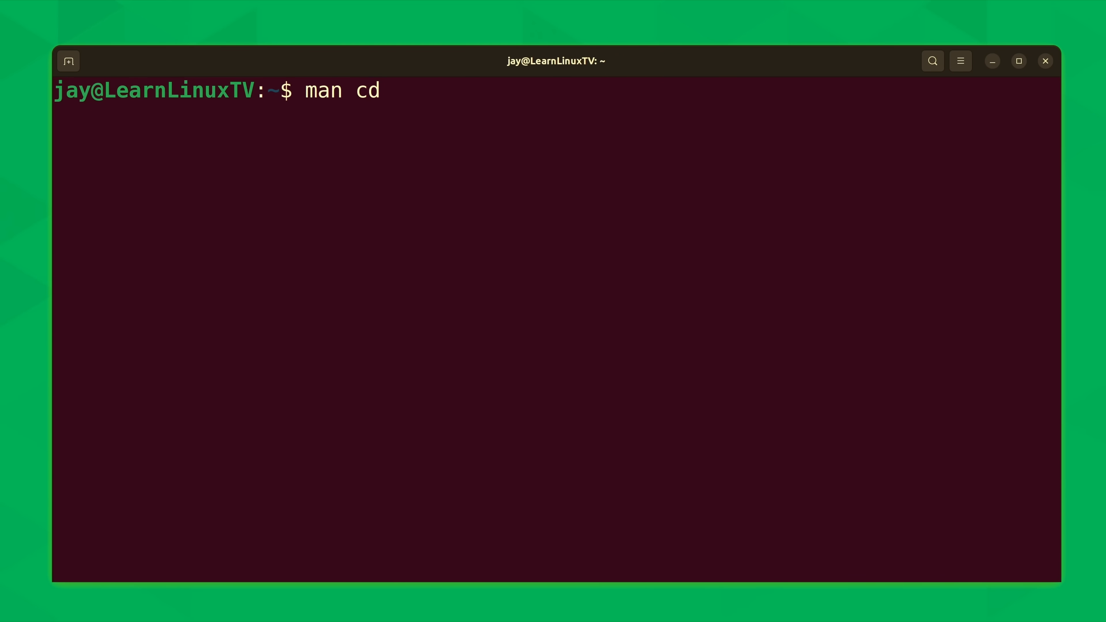
pyautogui.press('Return')
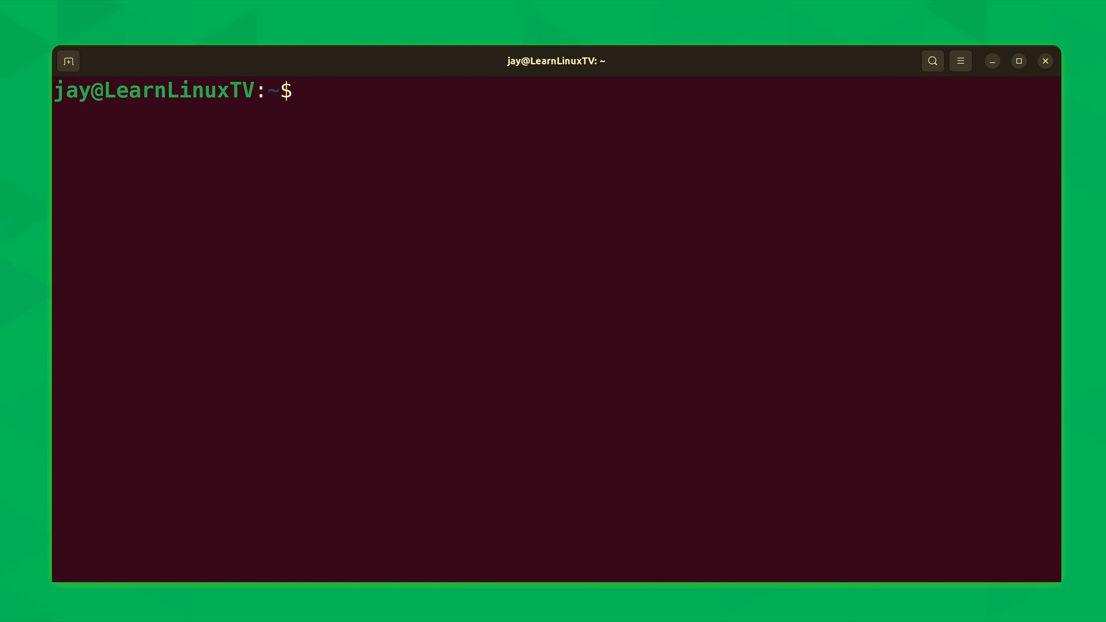
pyautogui.write('man built')
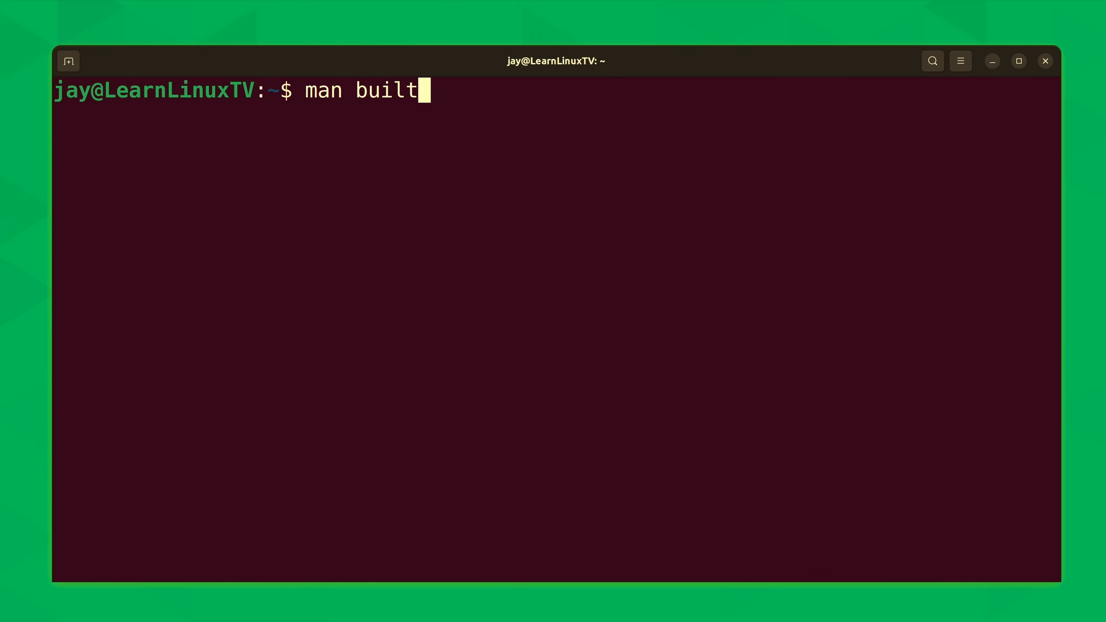
pyautogui.write('ins')
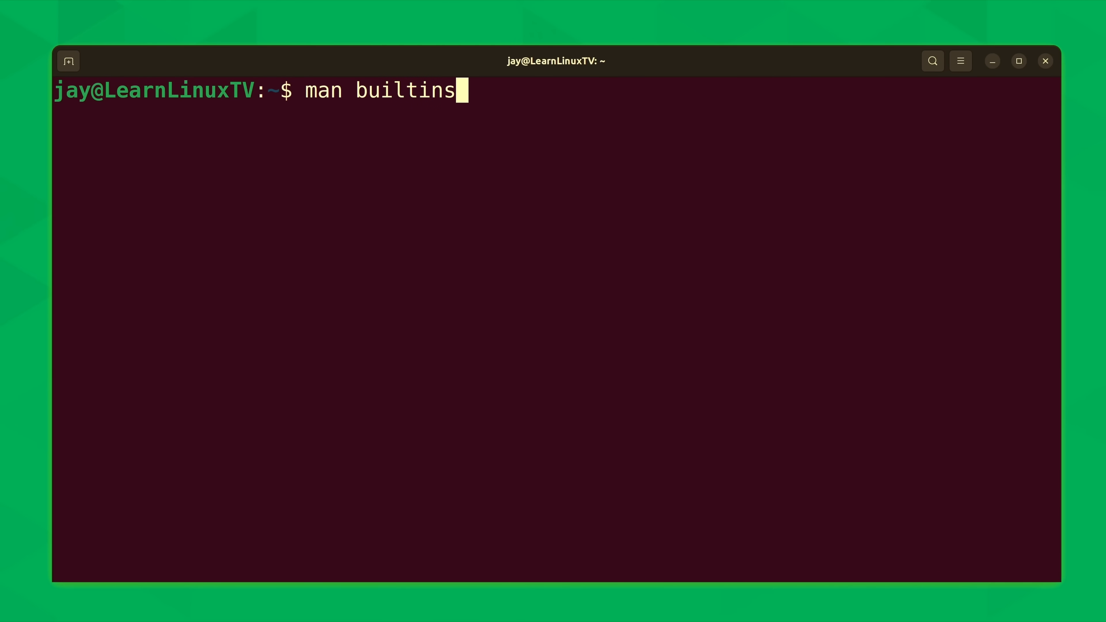